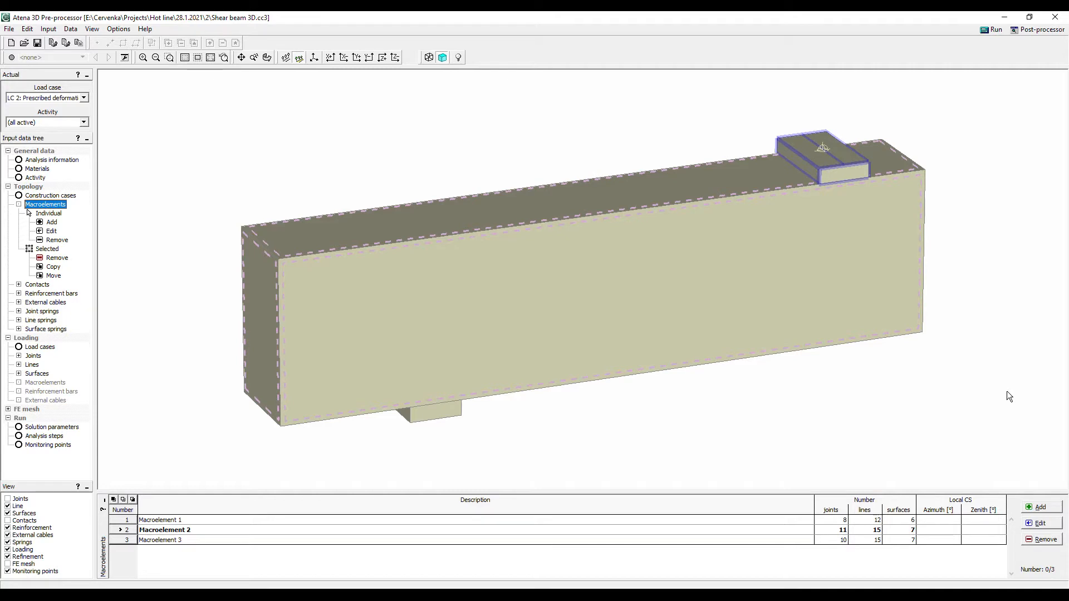
mouse_move(334, 315)
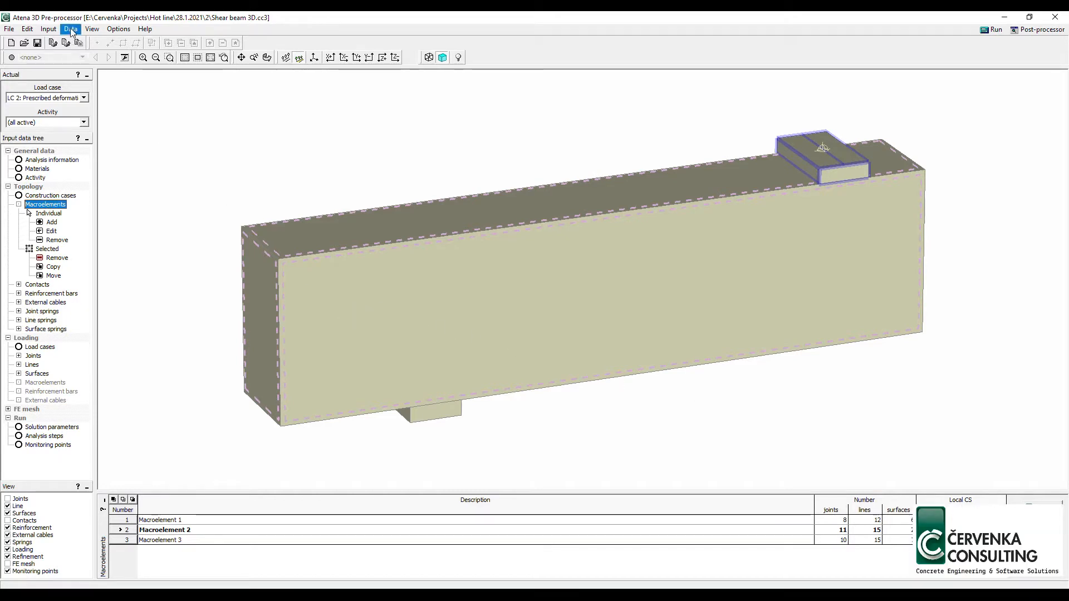
Save the model via Data > Save INP files as one combined file named TEST
left_click(69, 29)
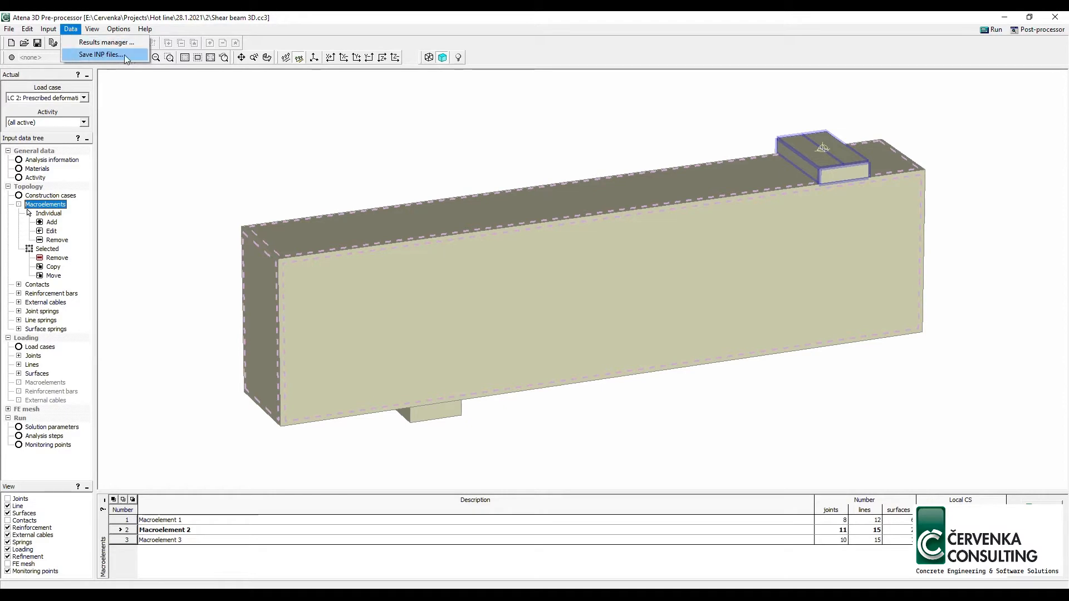
left_click(102, 55)
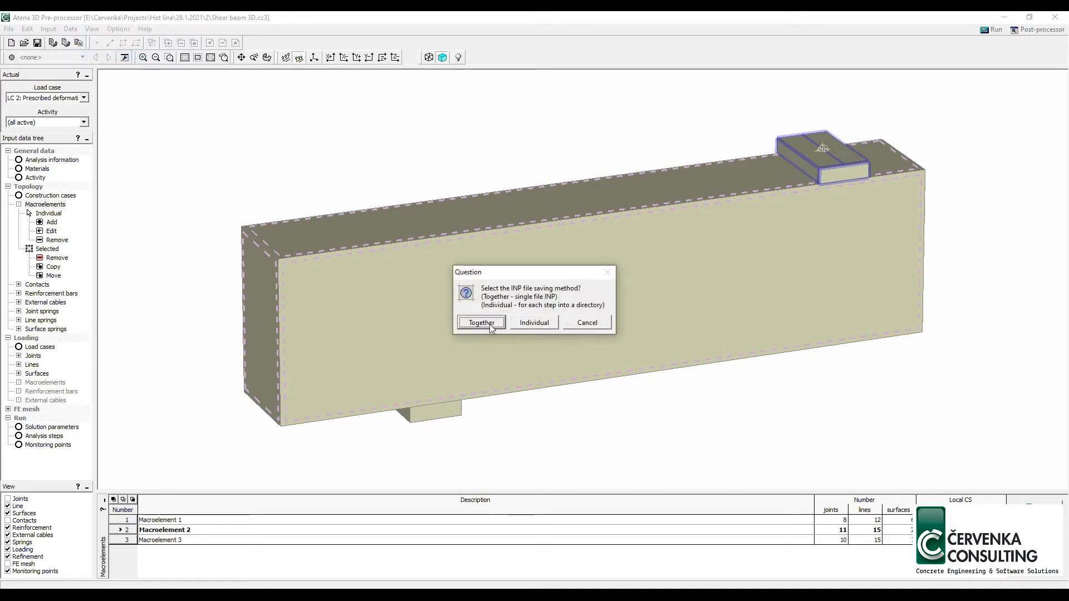
left_click(481, 323)
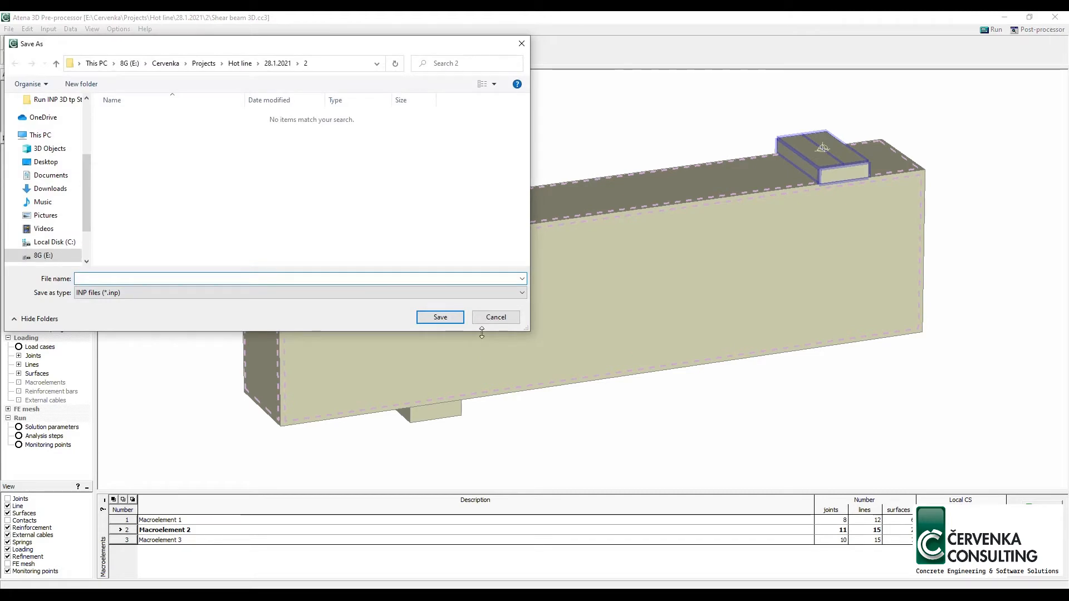
type("TEST")
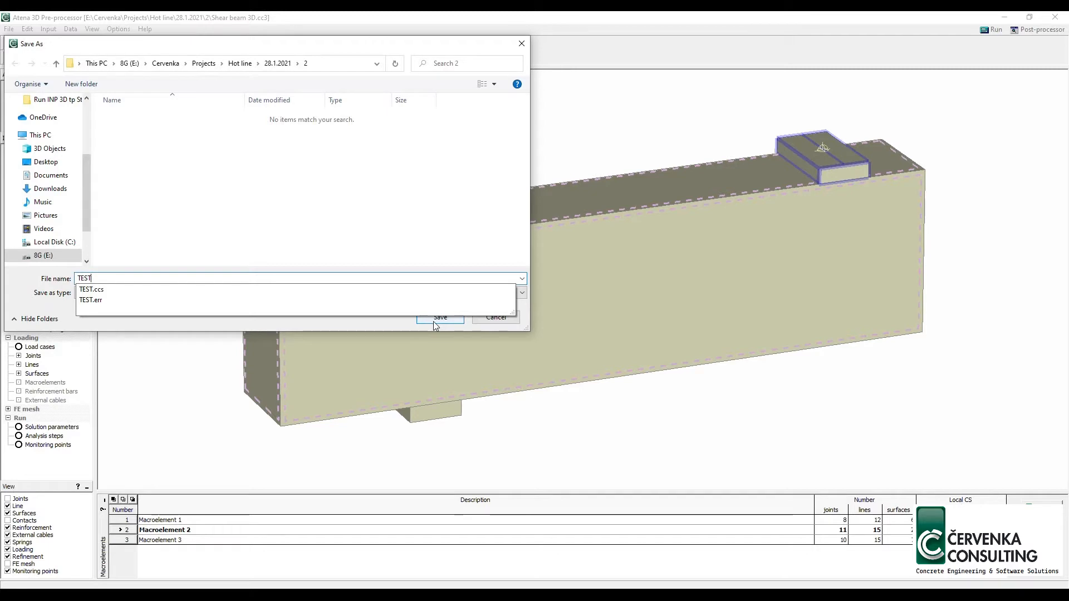
left_click(439, 317)
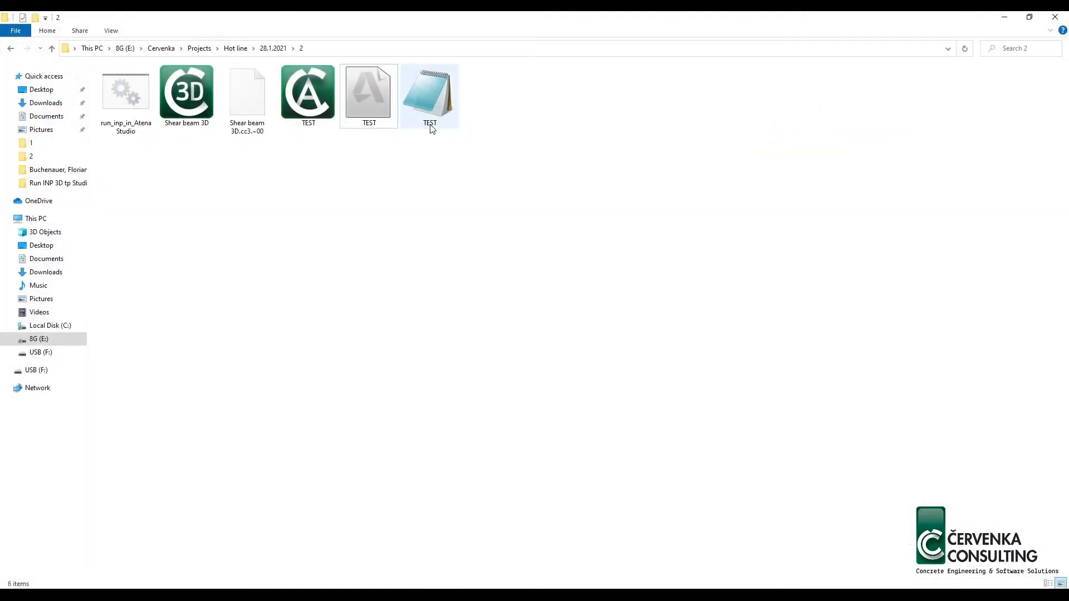
View TEST.inp maximized in Notepad and scroll to the commented STORE commands at its end
double_click(430, 93)
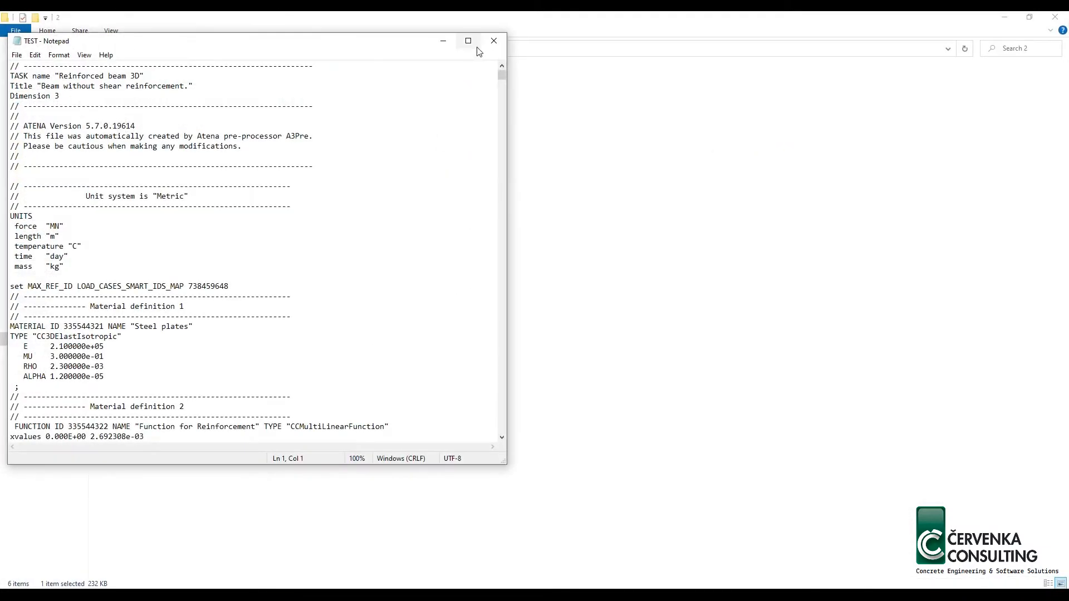
left_click(469, 41)
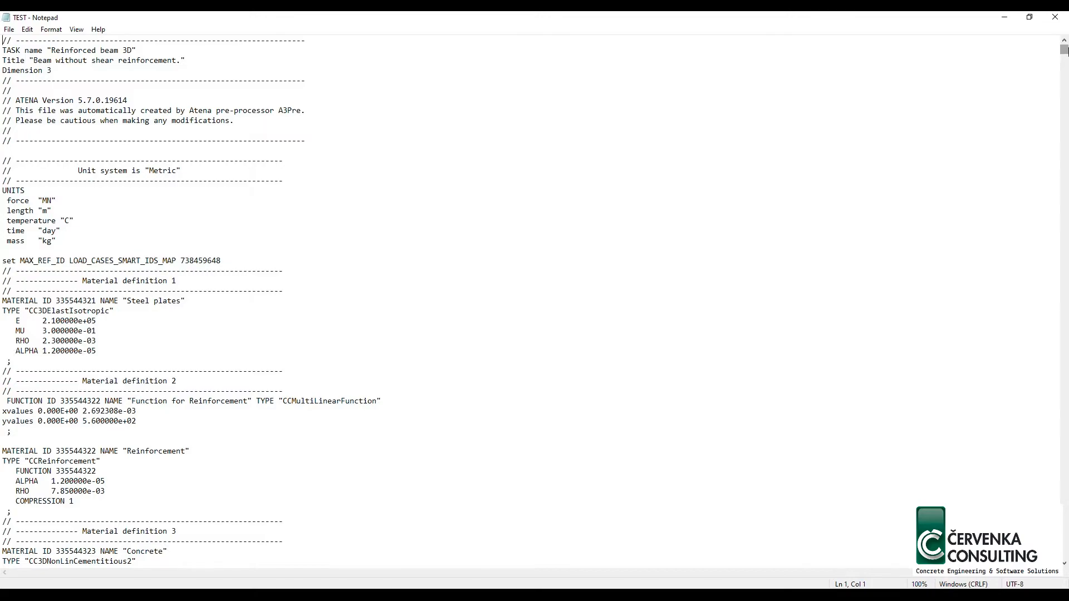
scroll("down", 3)
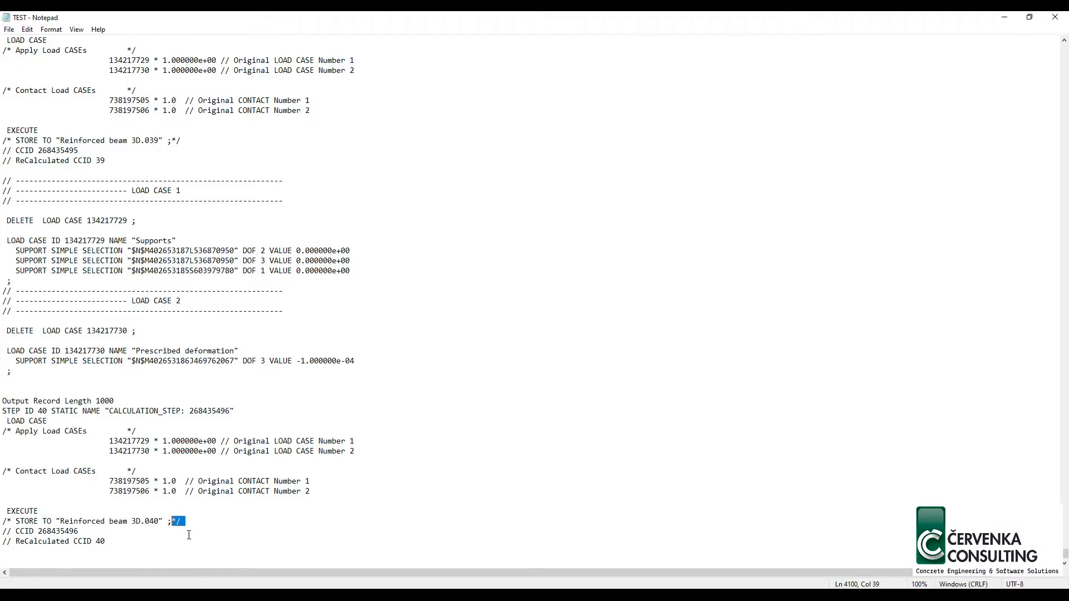
mouse_move(193, 536)
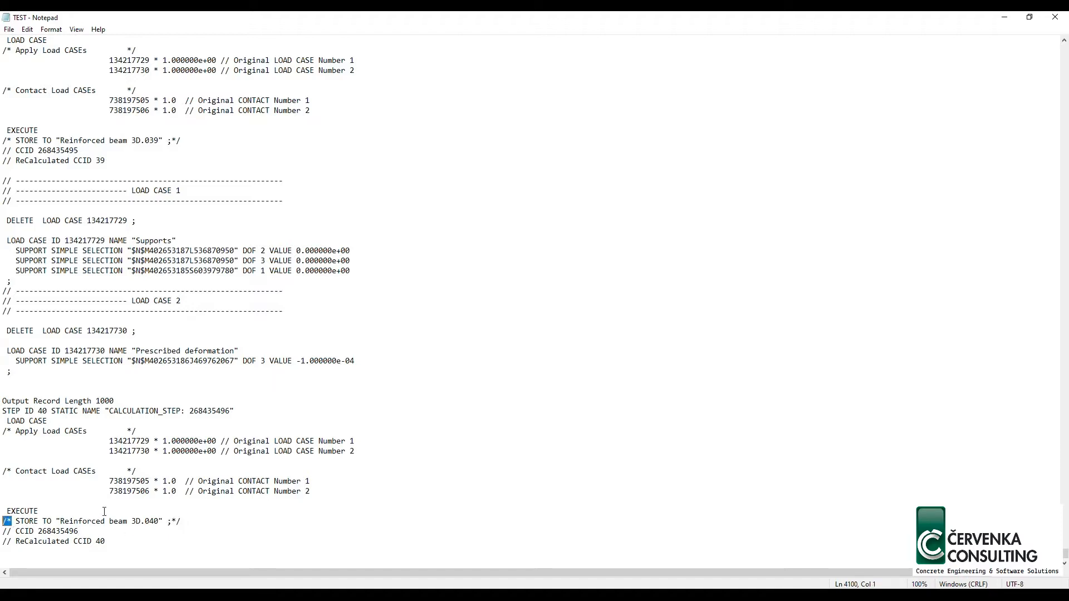
Replace all '/* STORE' with 'STORE' to uncomment every store command
left_click(27, 29)
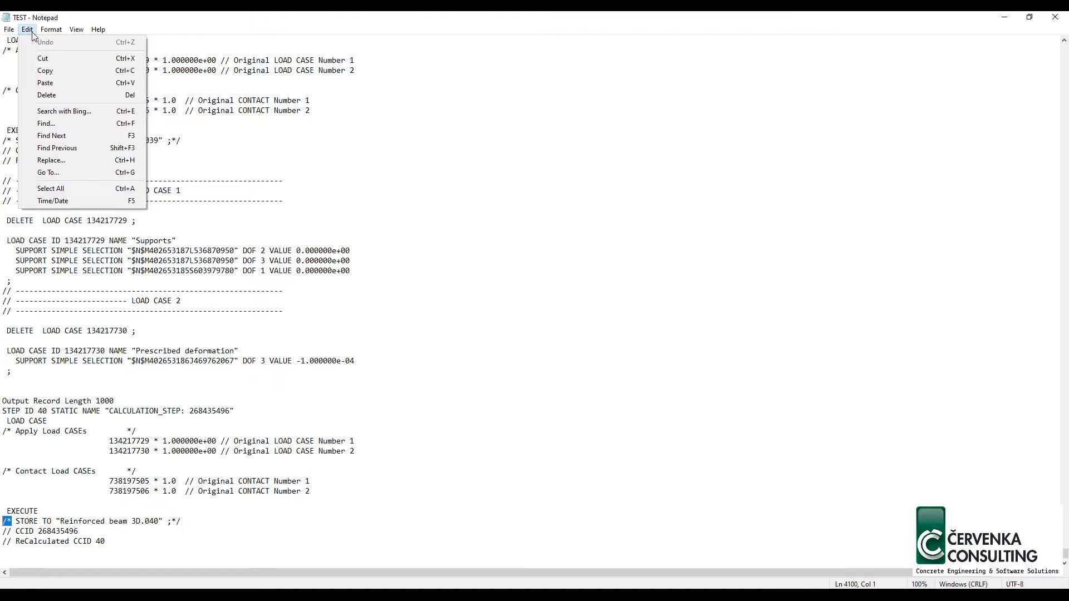
mouse_move(46, 124)
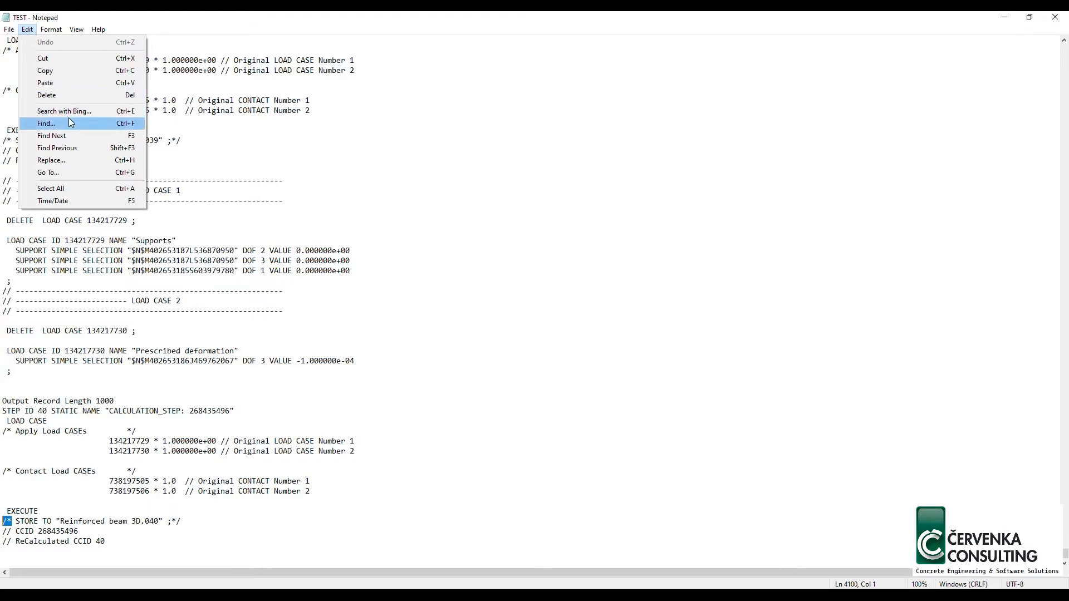
left_click(52, 160)
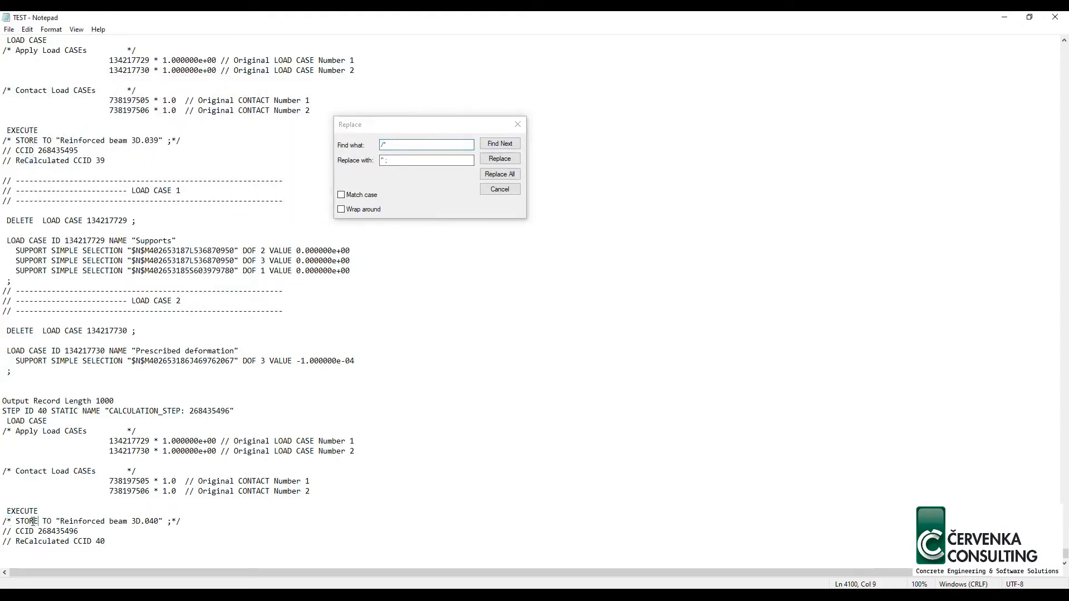
left_click(499, 144)
type("STORE")
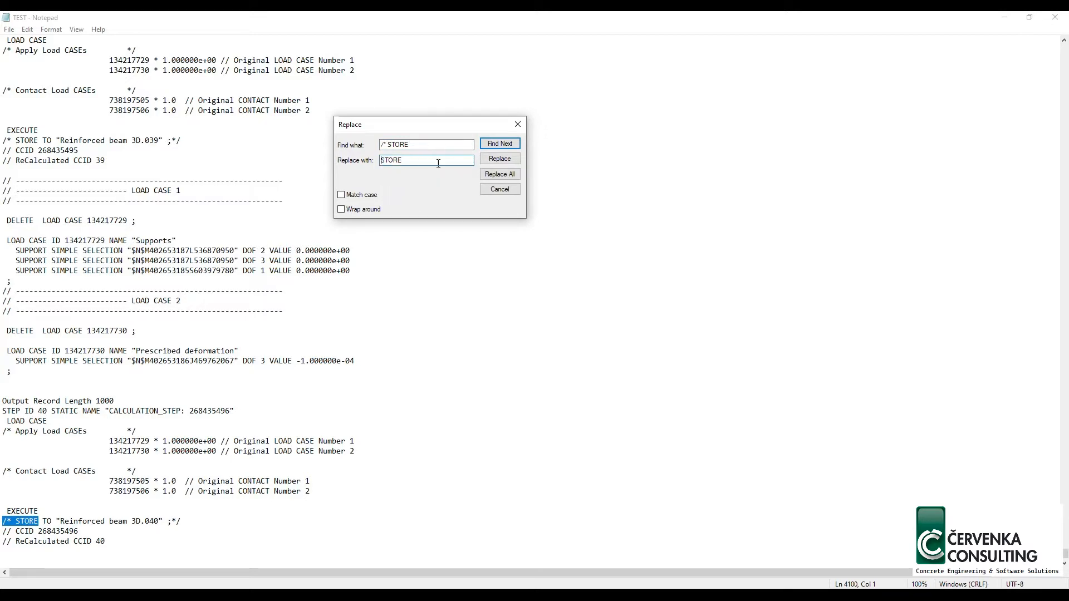
left_click(499, 174)
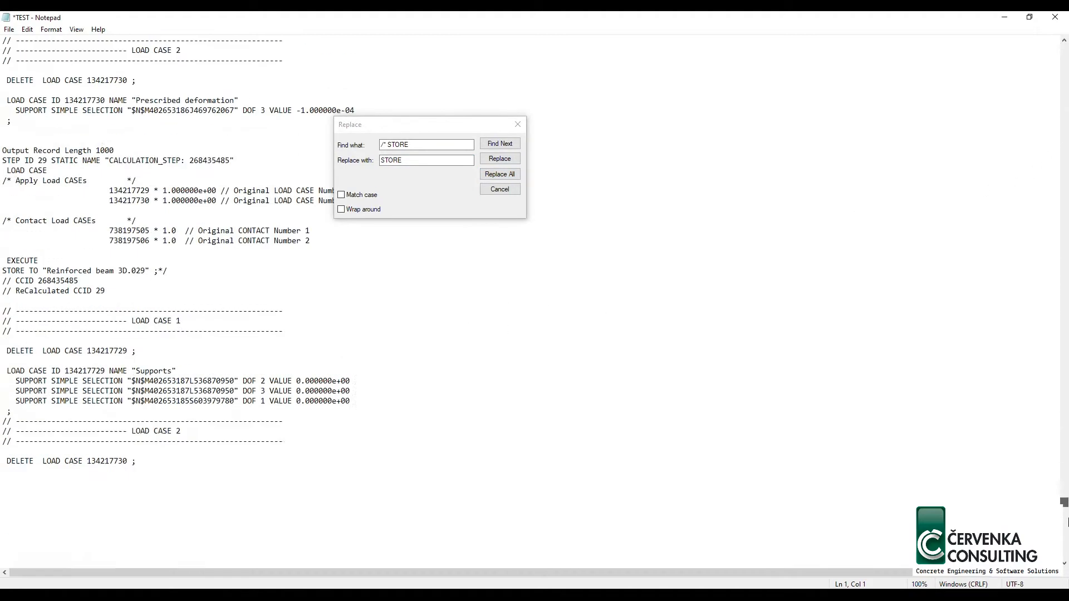
Replace all trailing ' ;*/' markers with ' ;' and close the Replace dialog
left_click(499, 174)
type("\" ;")
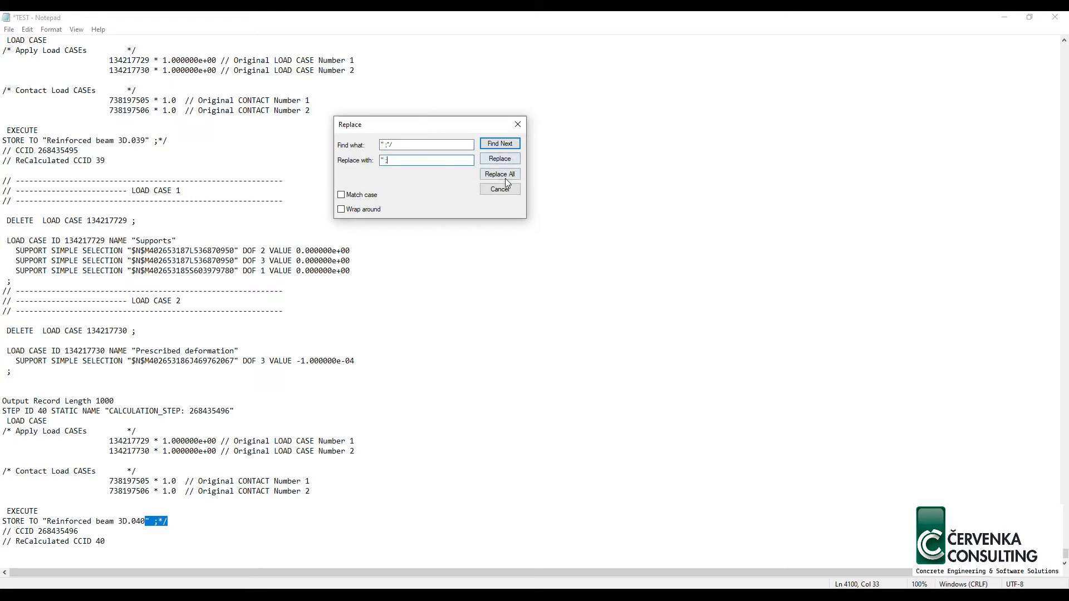
left_click(499, 174)
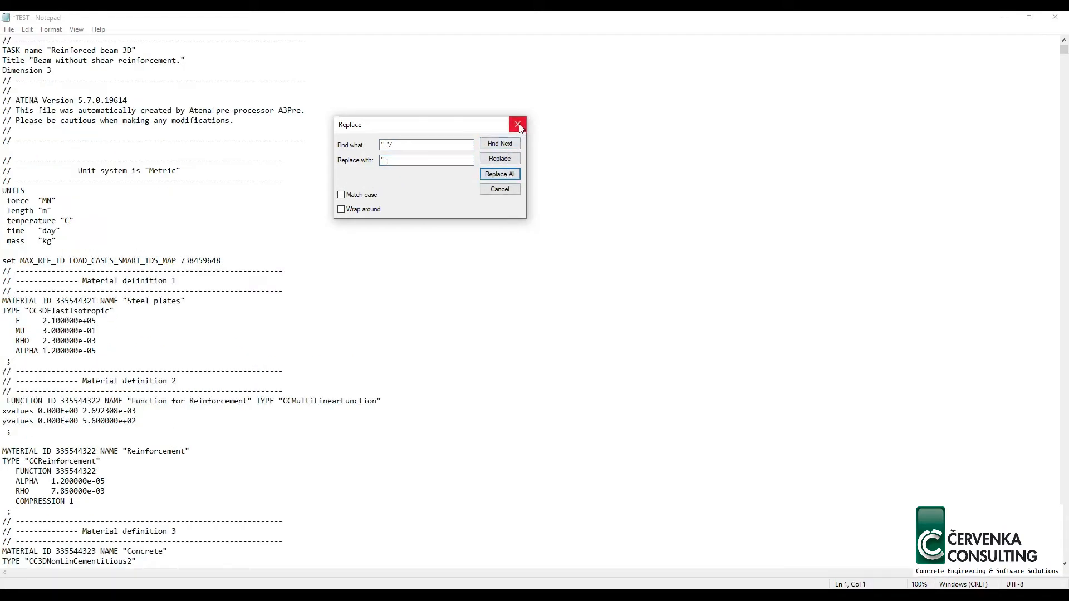
left_click(499, 174)
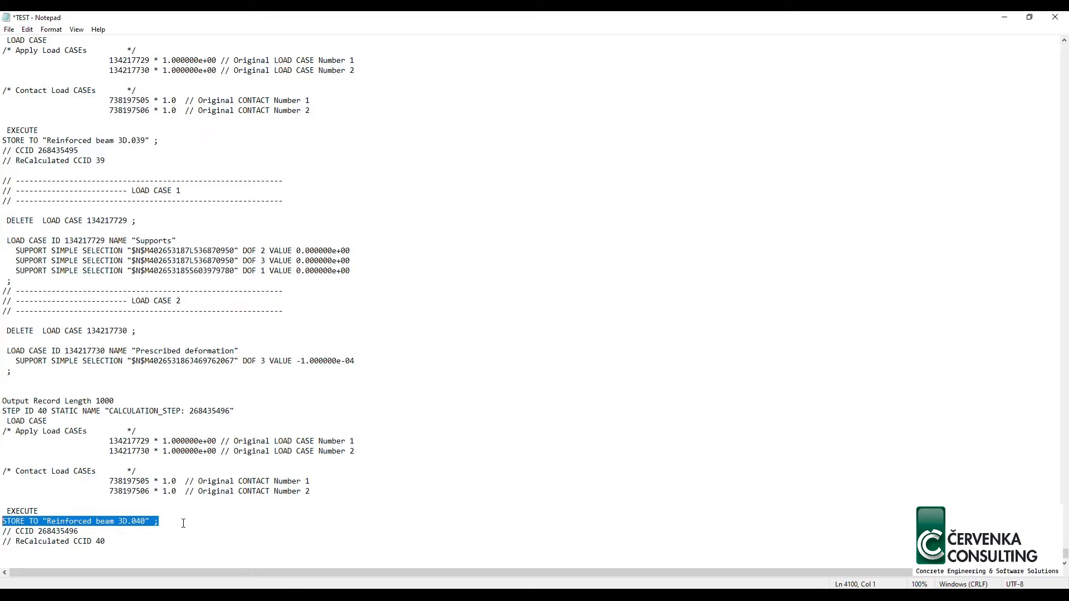
mouse_move(364, 505)
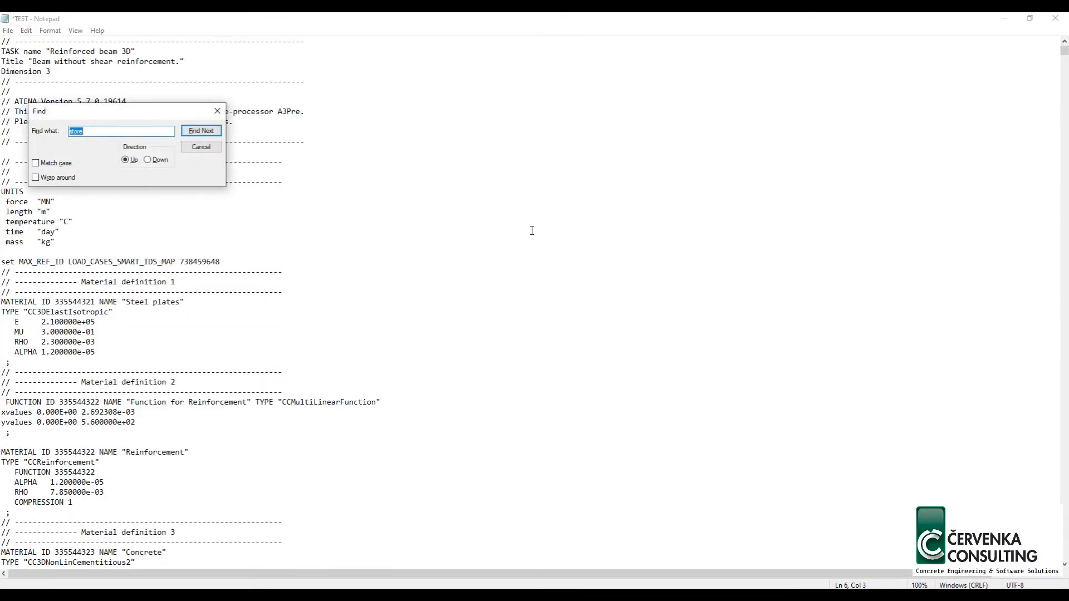
Search downward for 'step i' to reach the first step definition
type("step i")
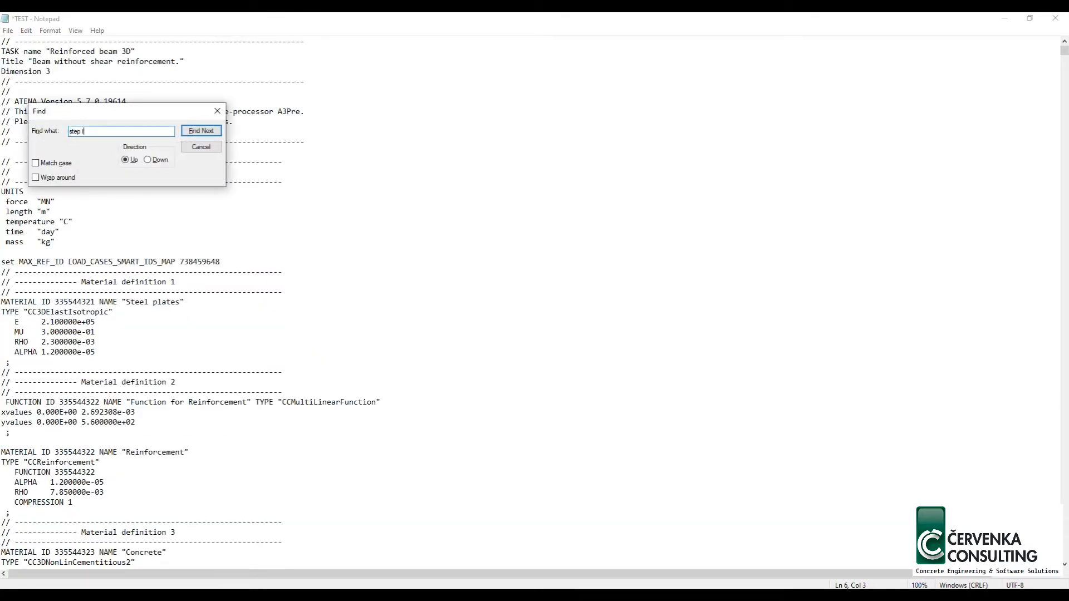
left_click(201, 130)
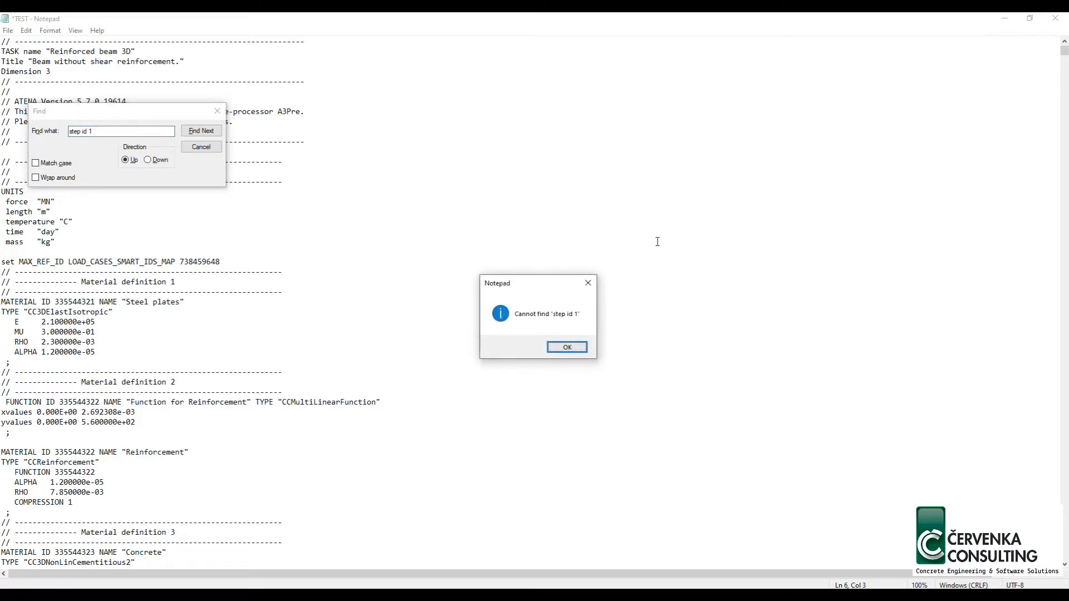
left_click(566, 348)
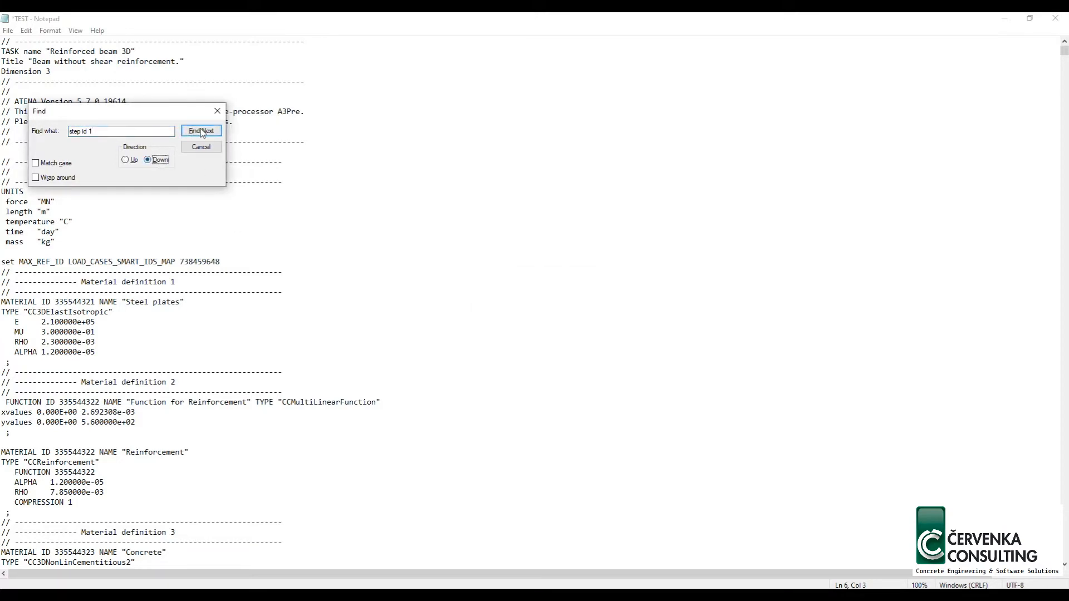
left_click(201, 131)
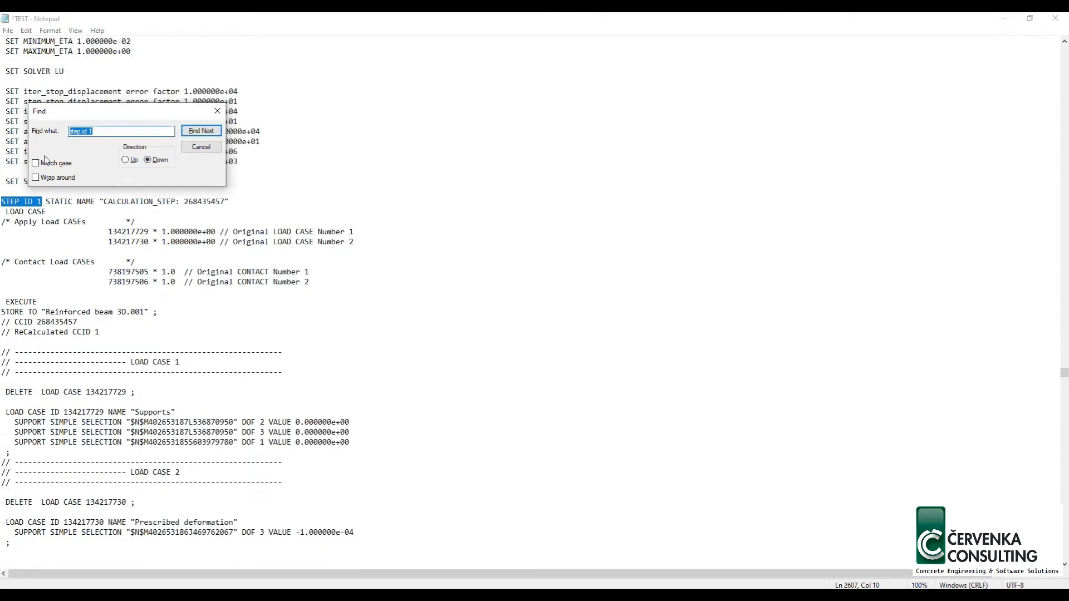
Find successive 'store' occurrences until step 2's STORE TO "Reinforced beam 3D.002" line
type("store")
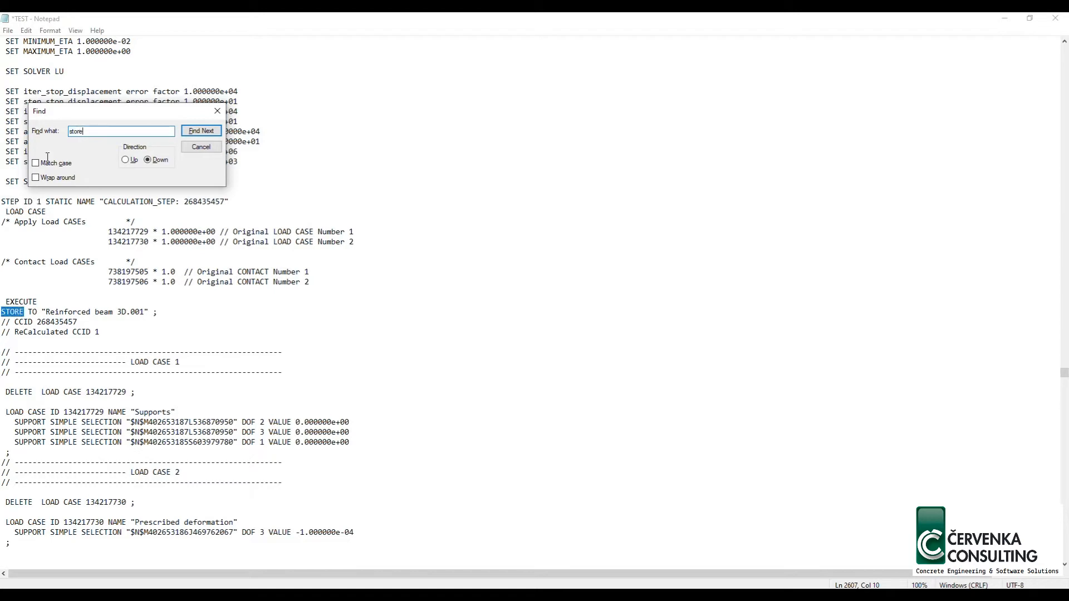
left_click(202, 131)
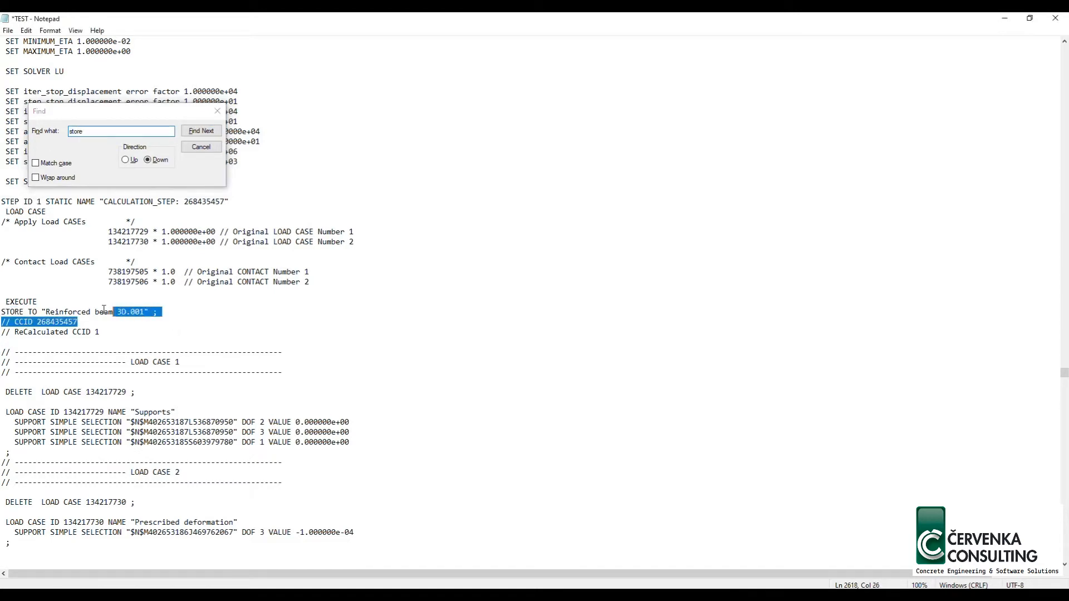
left_click(201, 132)
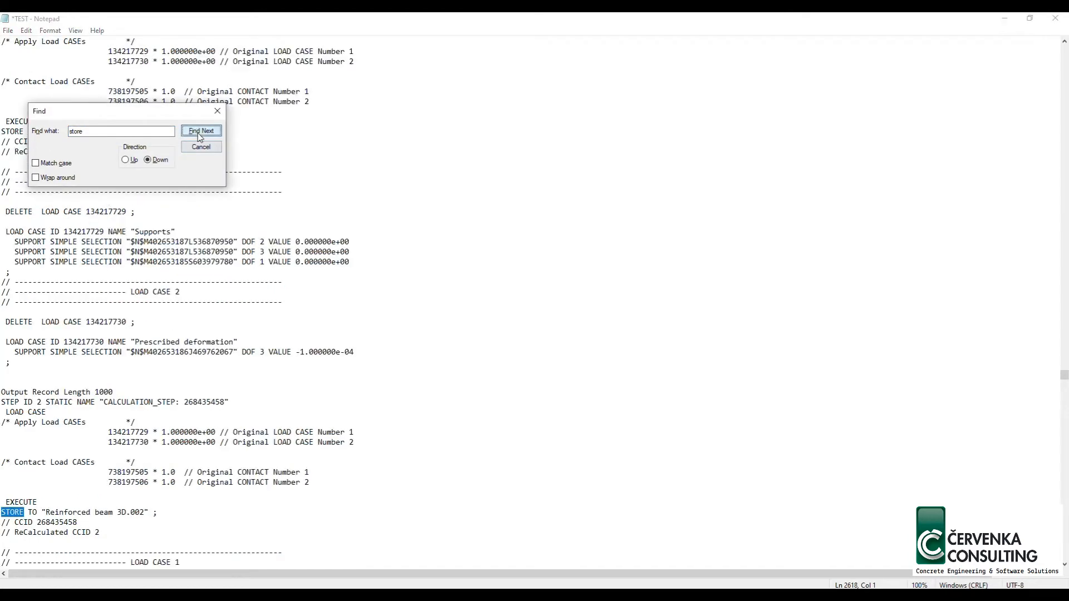
left_click(201, 130)
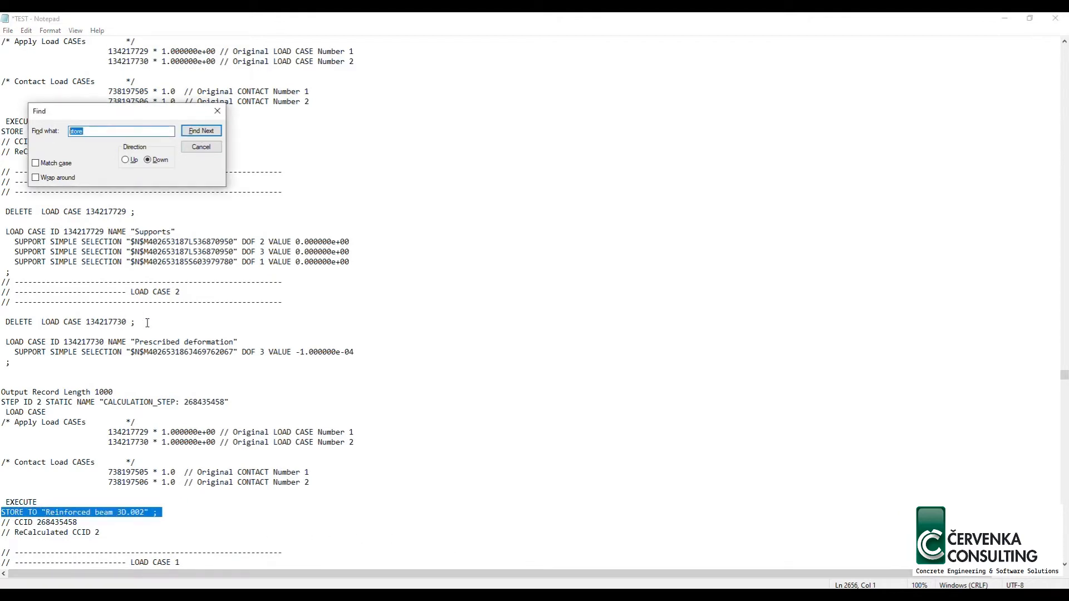
Search upward for 'monitor' to reach the monitor definitions
type("mon")
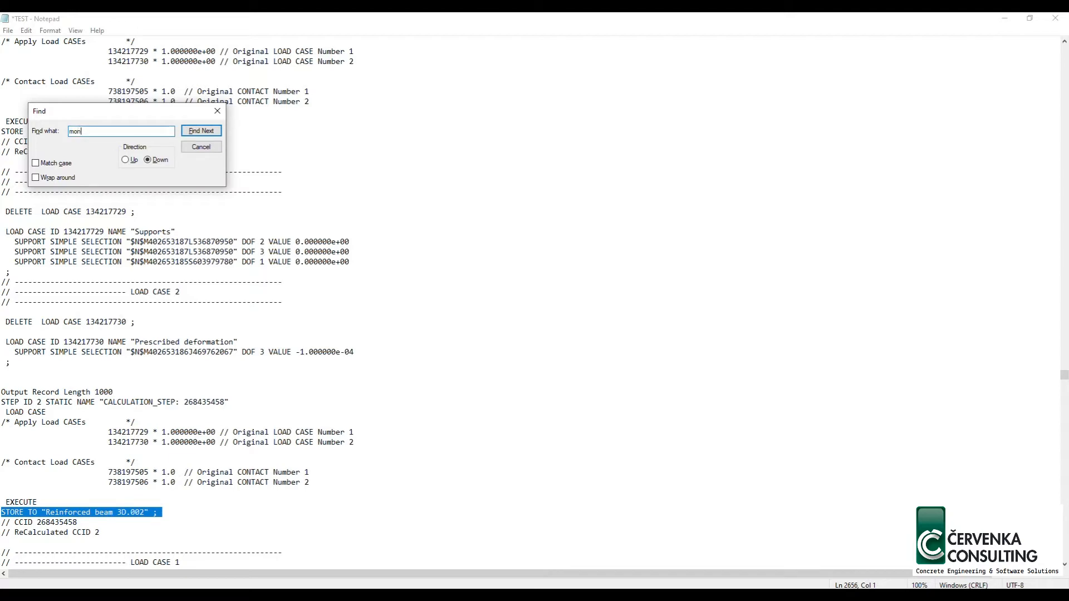
type("itor")
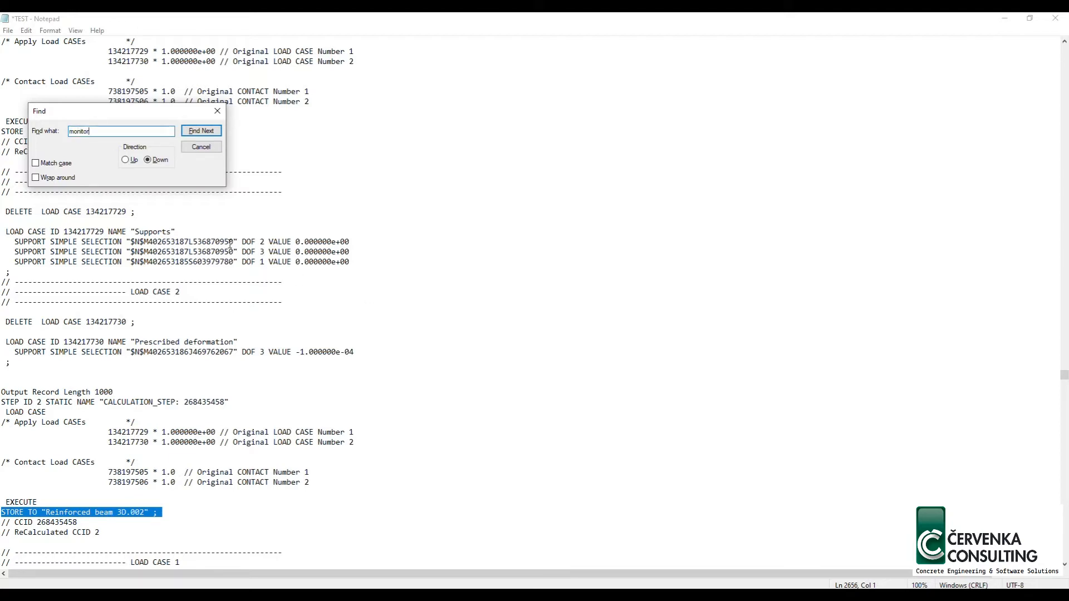
left_click(201, 130)
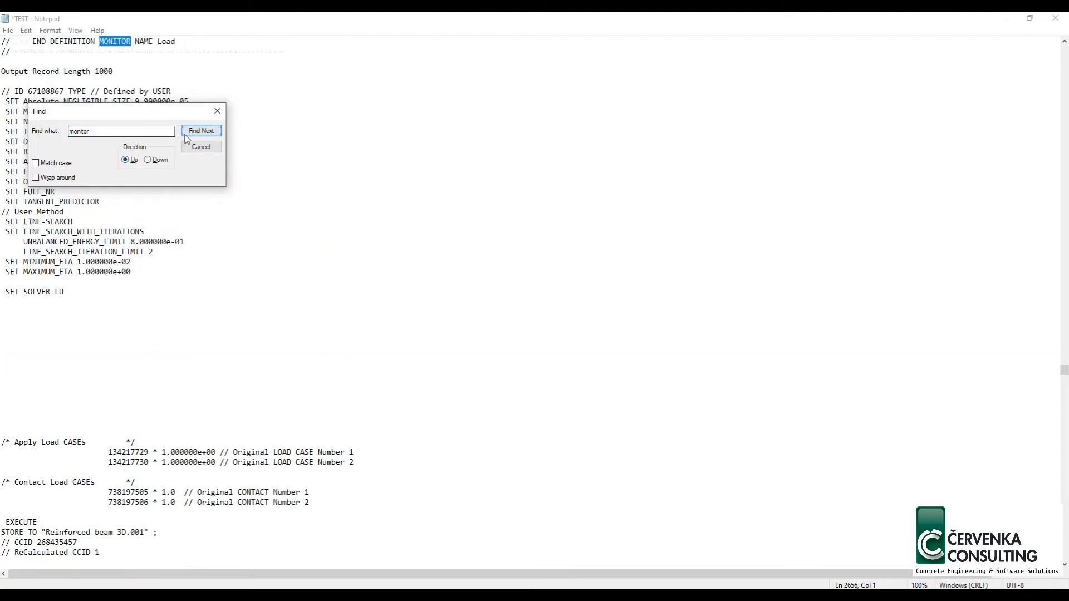
left_click(202, 130)
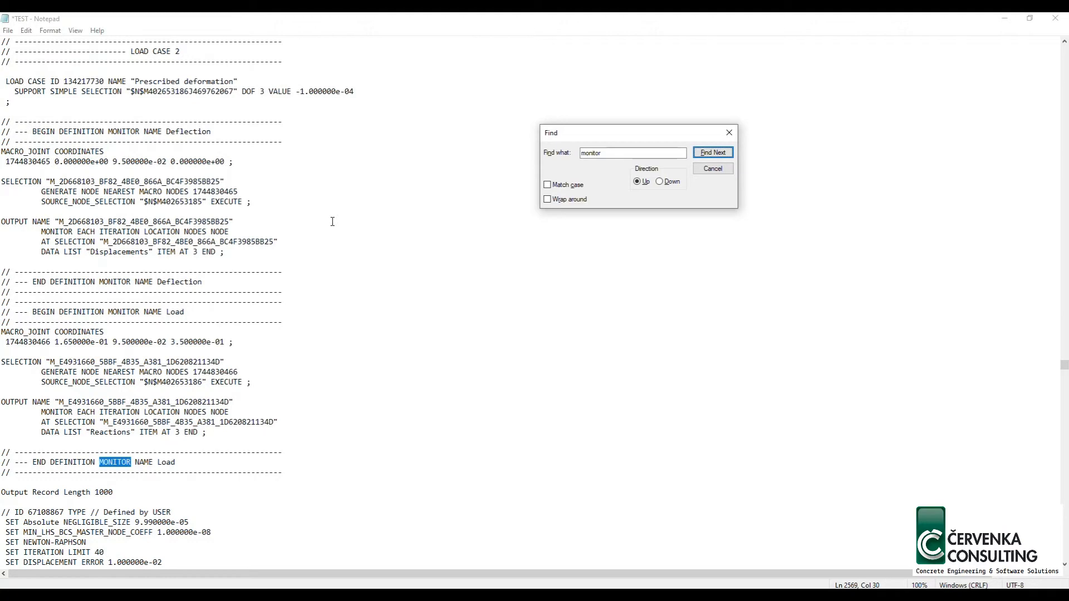
mouse_move(332, 221)
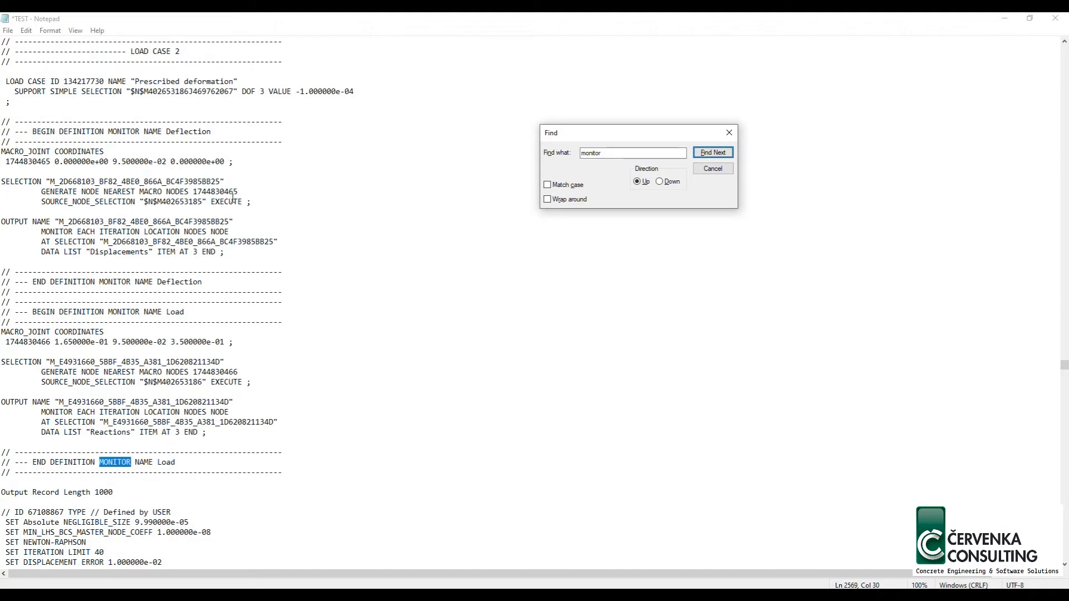
Highlight the EACH ITERATION setting in the Deflection and Load output blocks
left_click(713, 152)
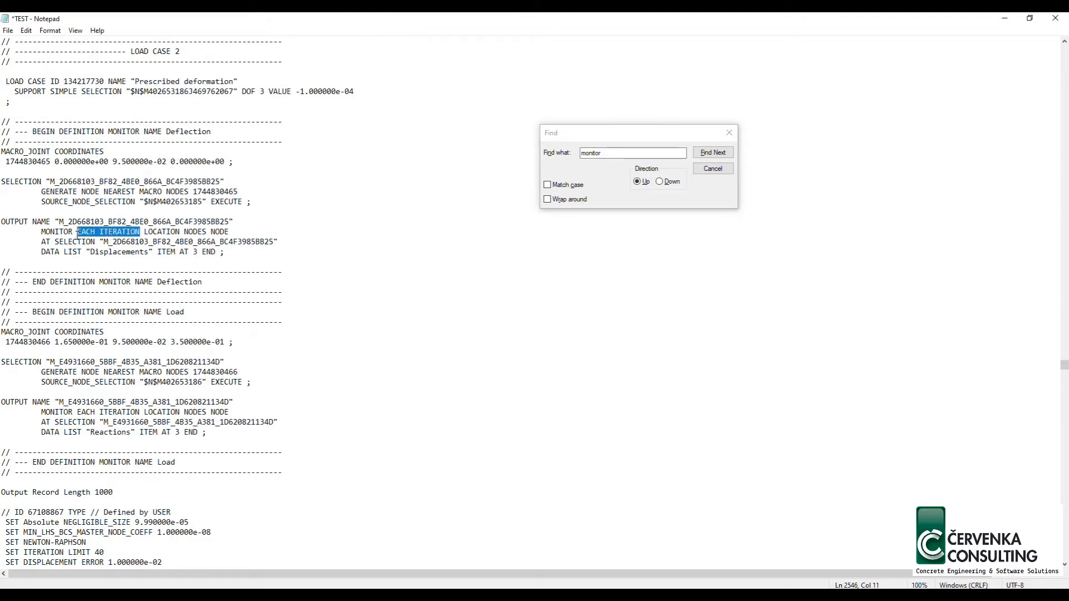
left_click(713, 153)
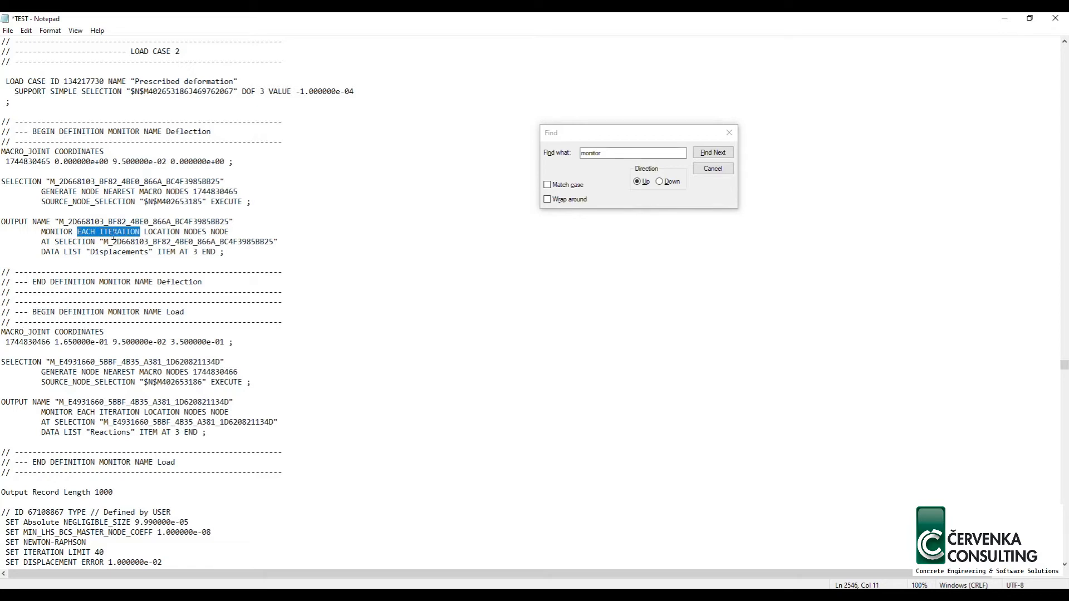
left_click(712, 153)
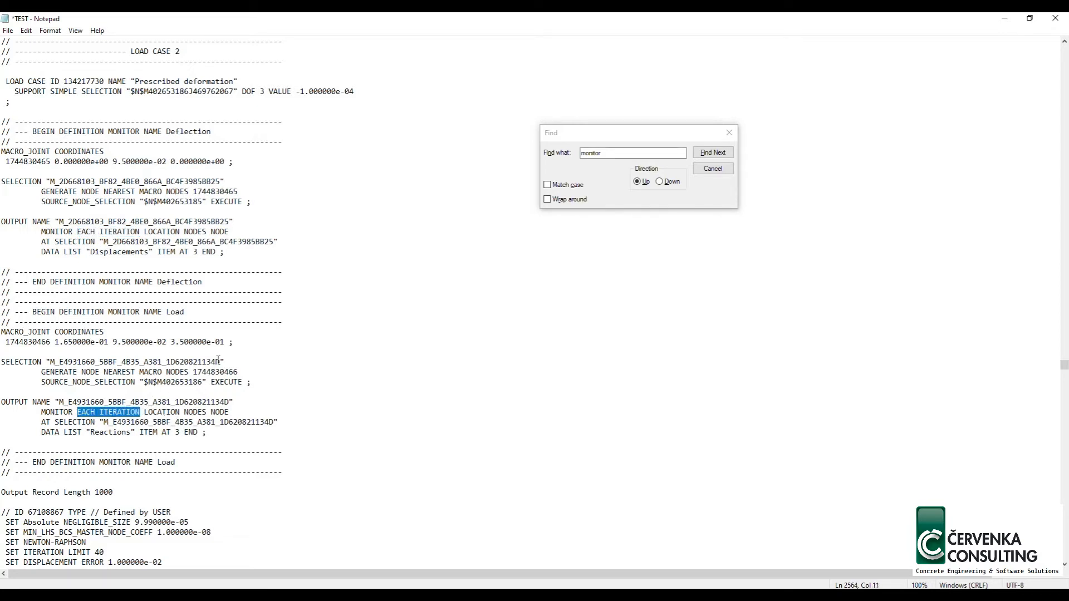
left_click(713, 152)
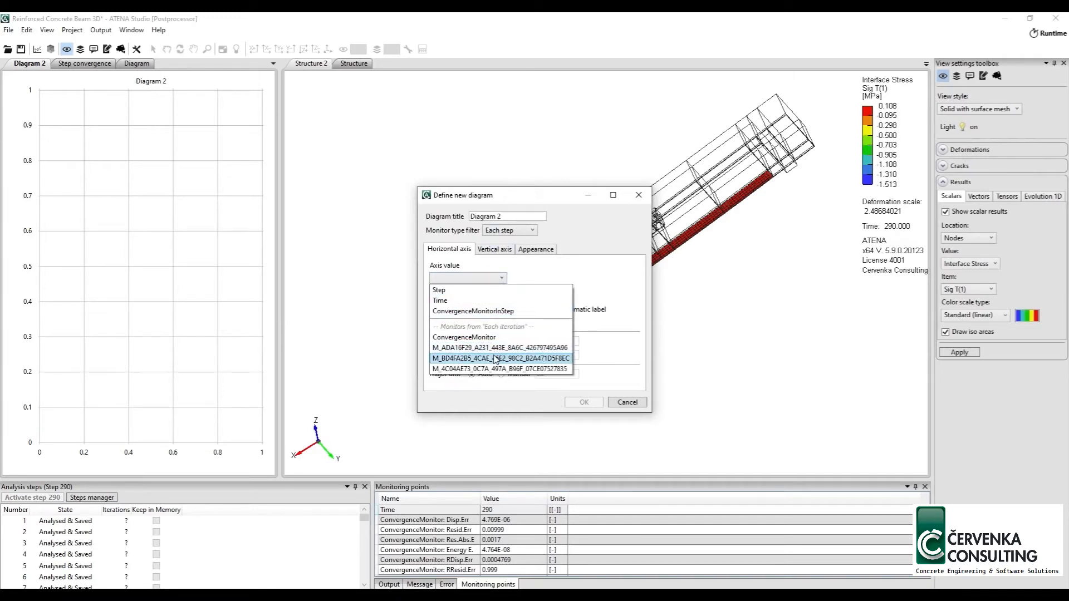
mouse_move(502, 369)
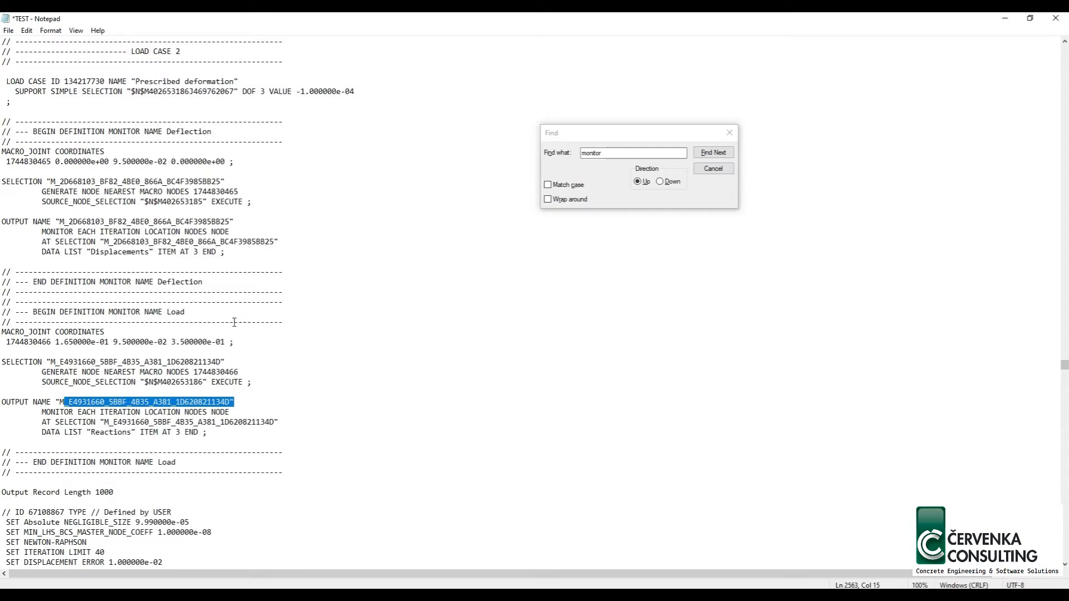
Rename the two OUTPUT NAME generated IDs to 'Deflection' and 'Load'
left_click(713, 153)
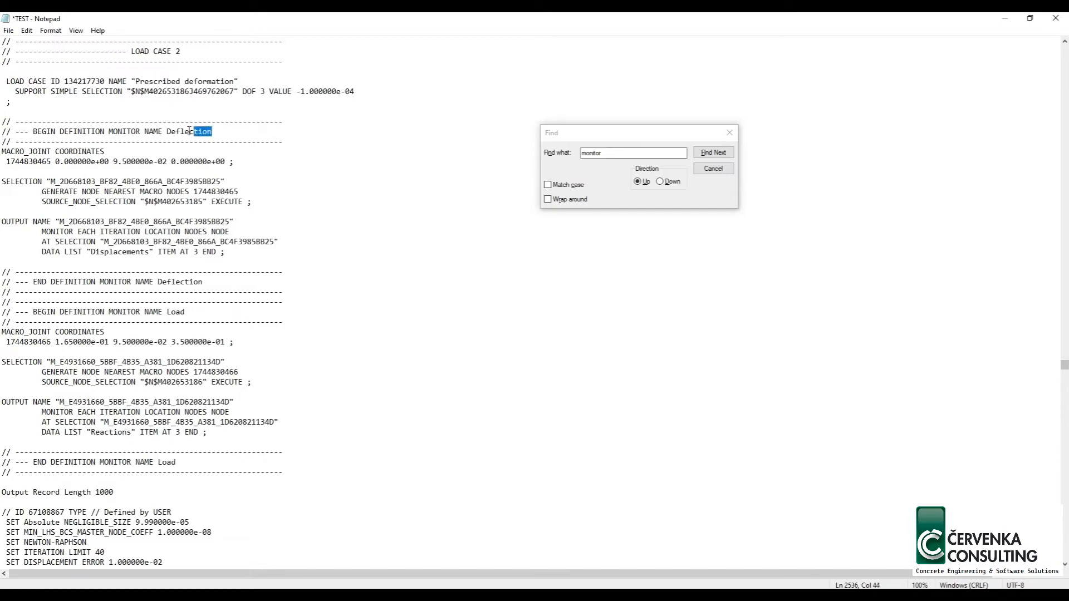
left_click(712, 153)
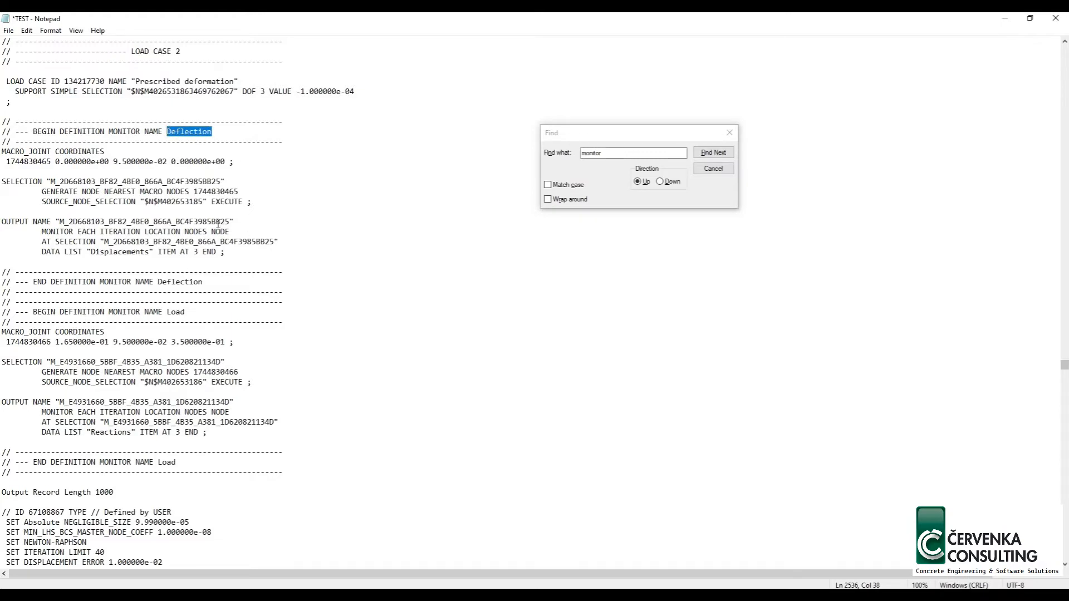
left_click(712, 152)
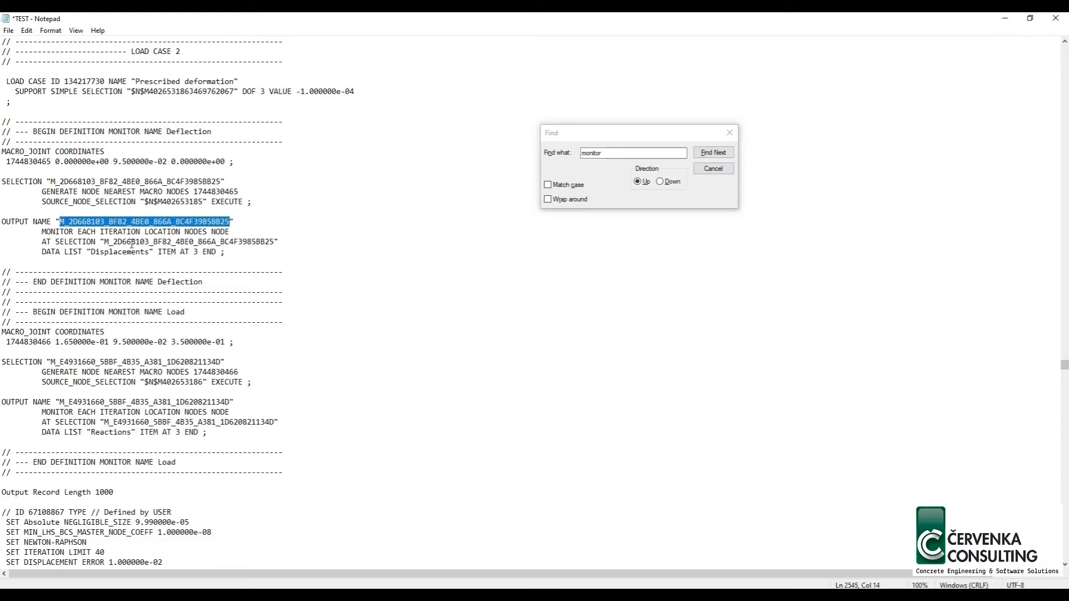
type("Deflection\"")
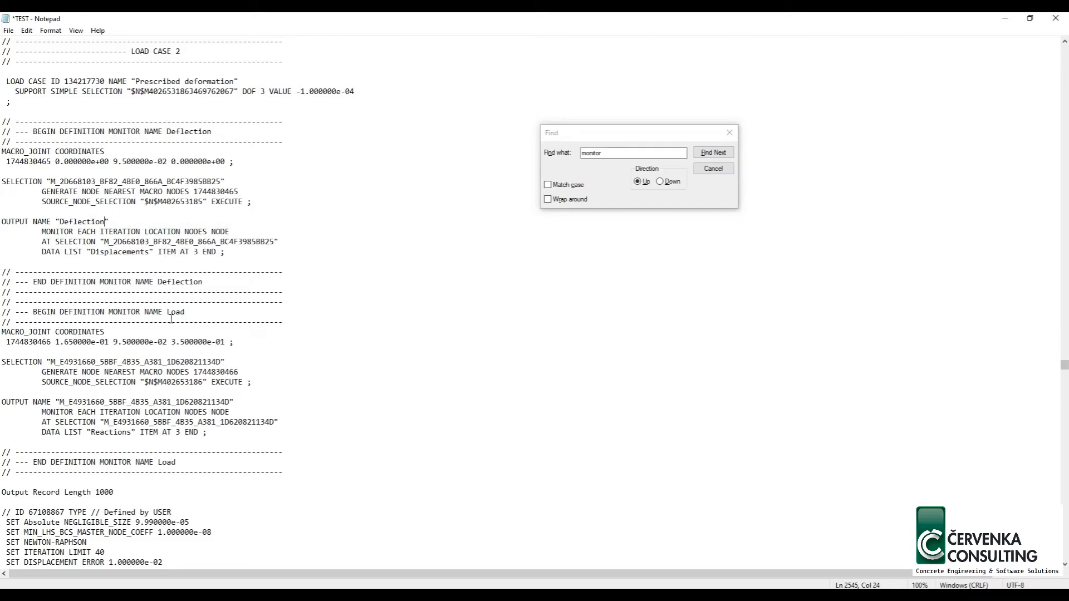
left_click(713, 153)
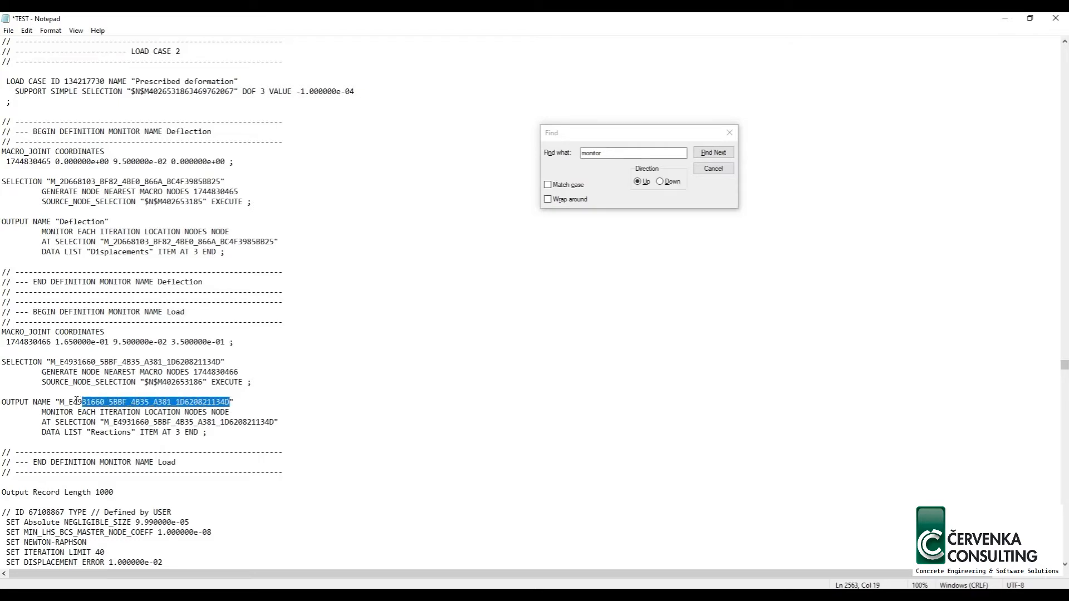
type("Load\"")
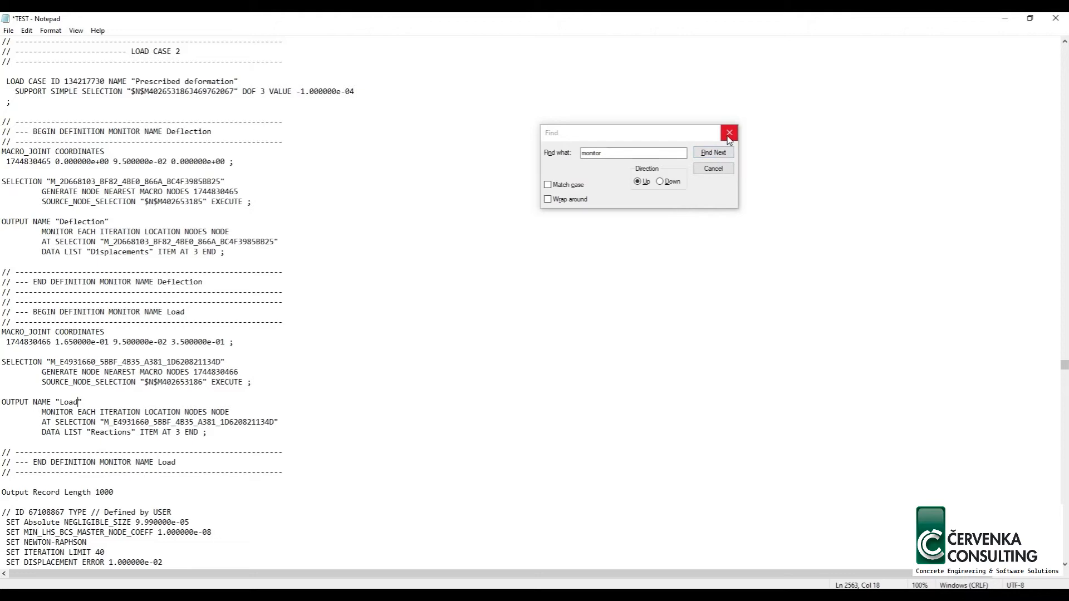
Change the MONITOR keyword to MONITOR_2 in both the Deflection and Load output blocks
left_click(729, 132)
type("STEP")
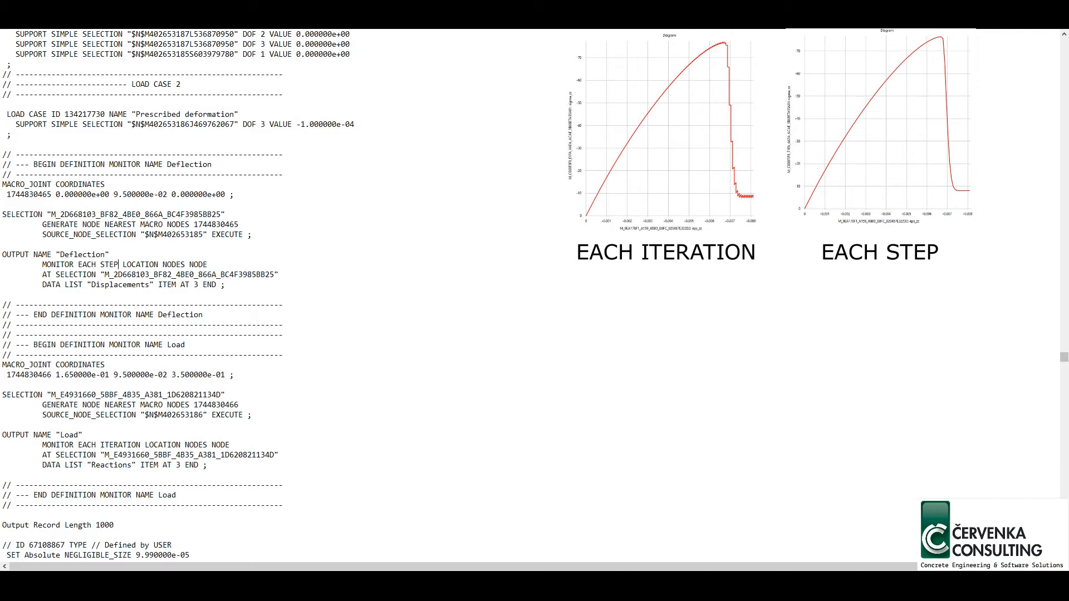
double_click(108, 264)
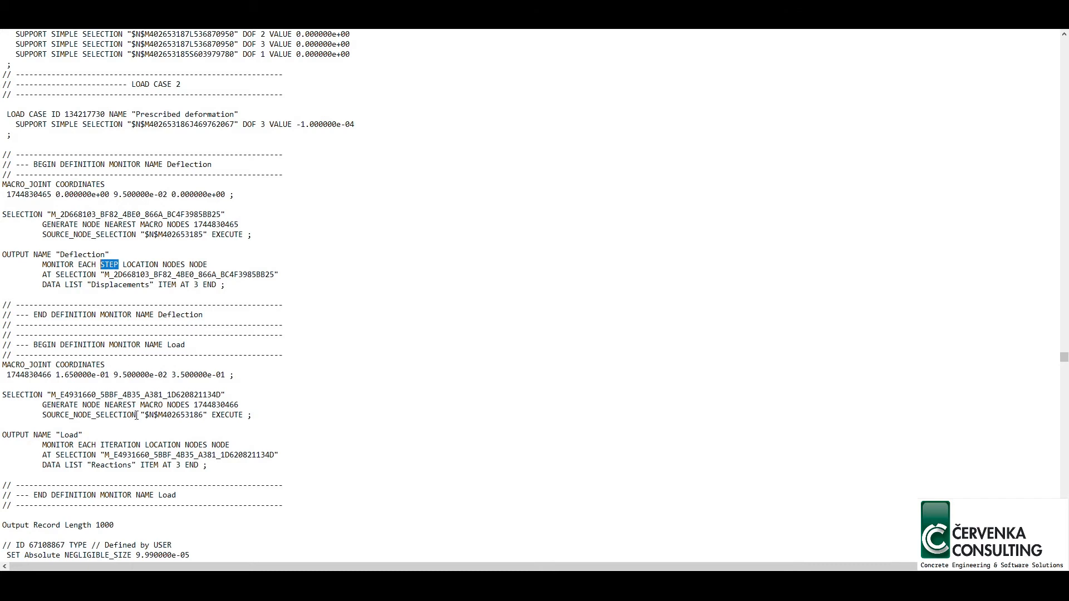
double_click(122, 444)
type("STEP")
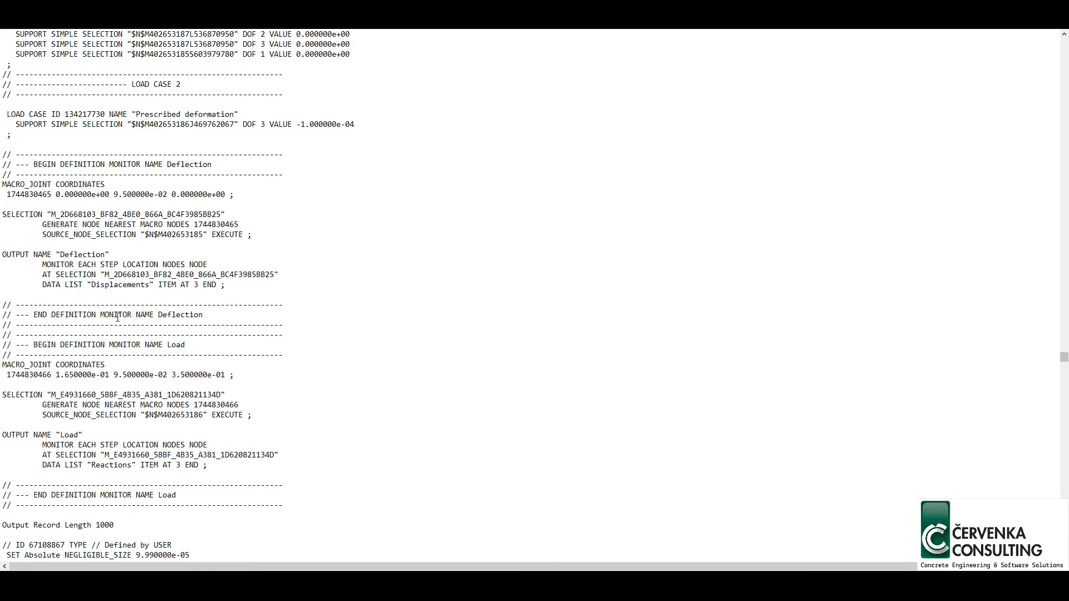
type("_2")
type("_")
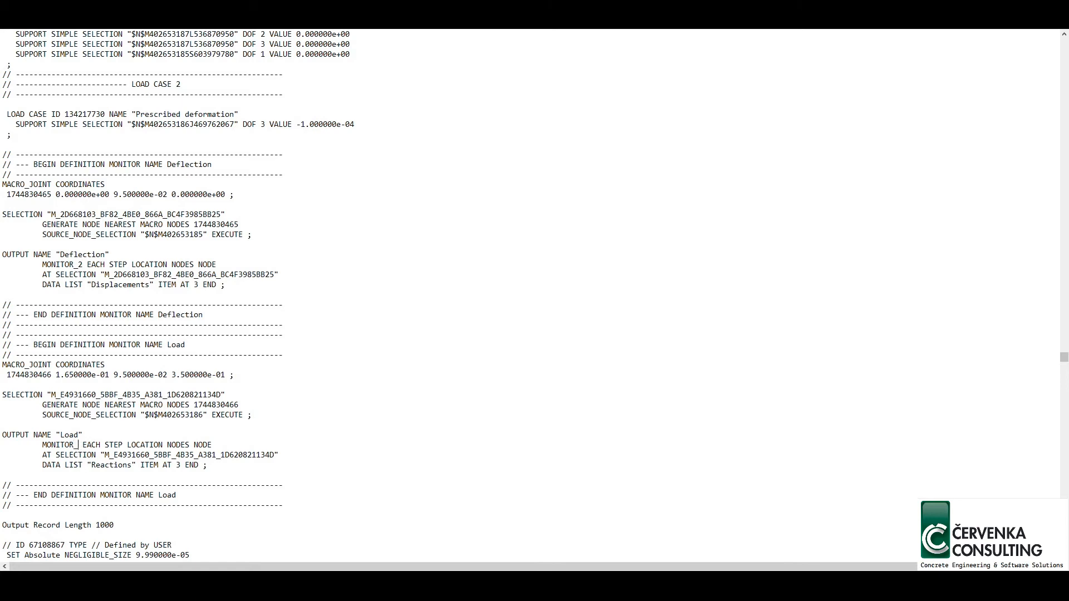
type("2")
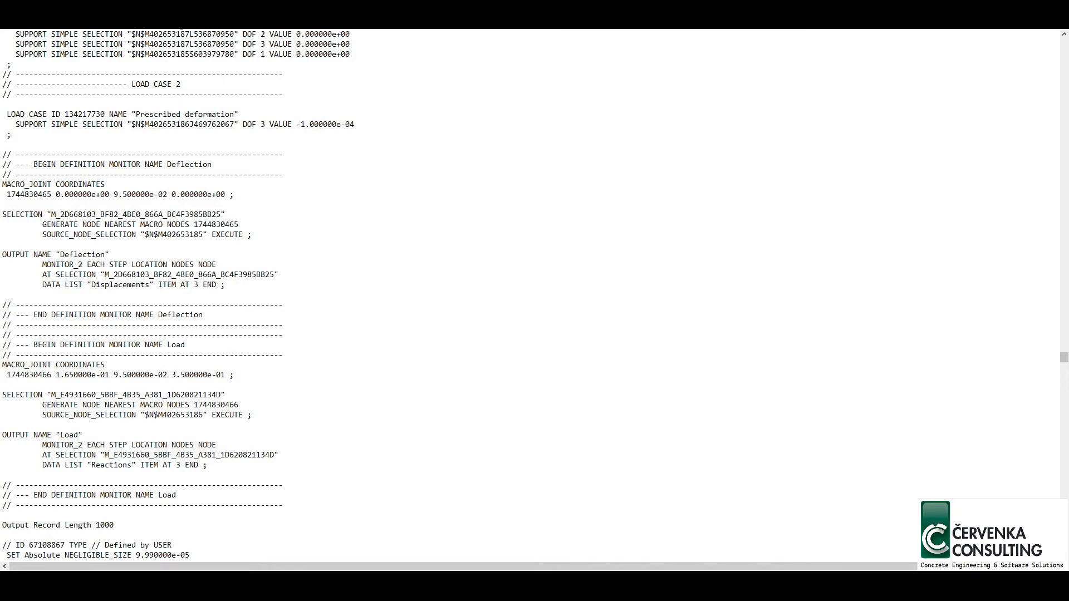
left_click(82, 445)
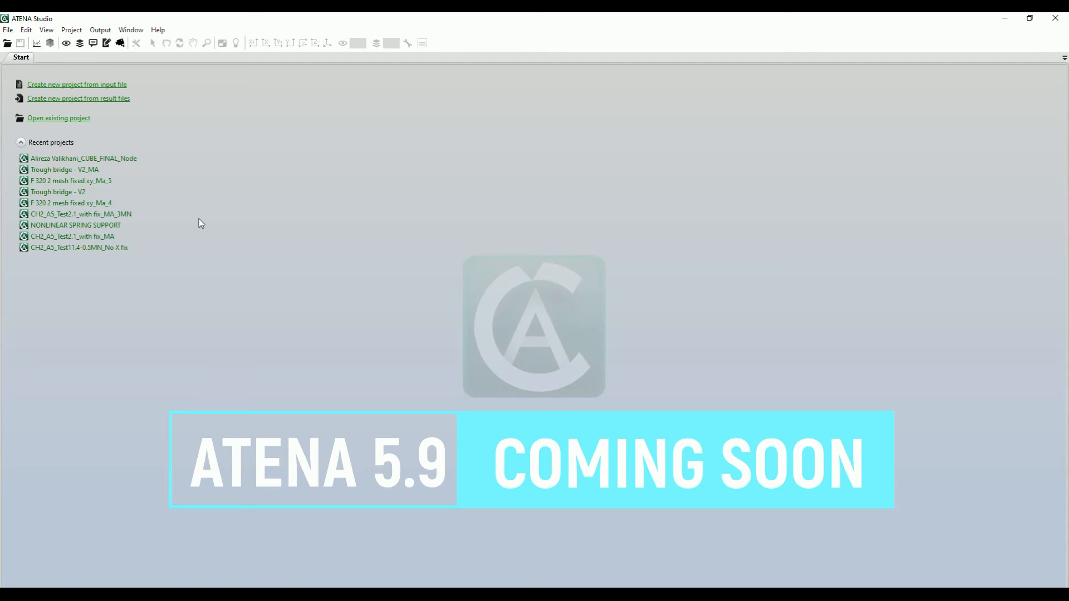
Create a new project named TEST from the TEST.inp input file
left_click(77, 83)
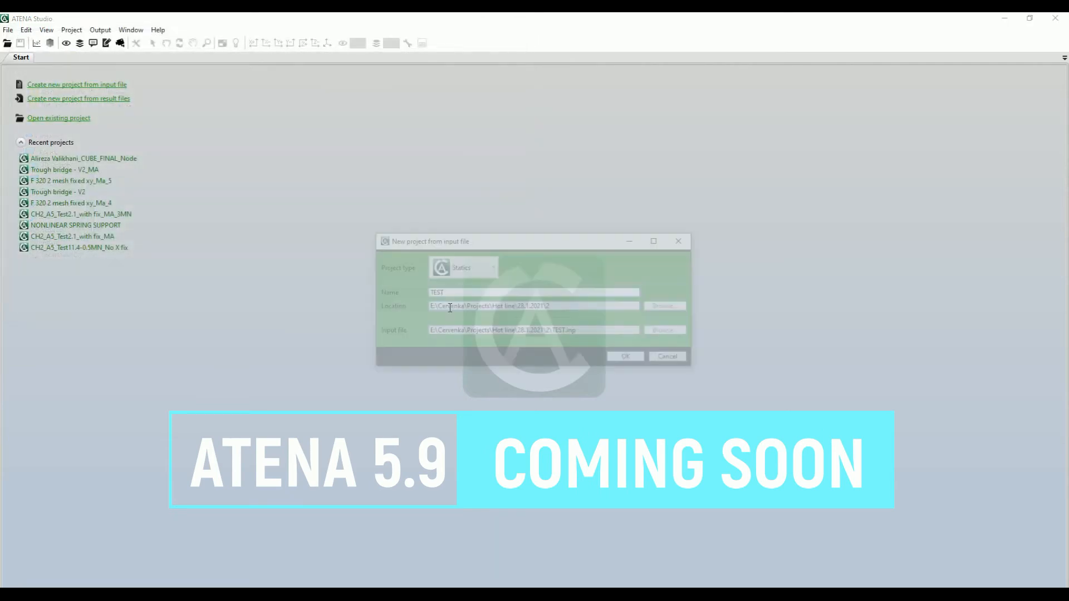
left_click(625, 356)
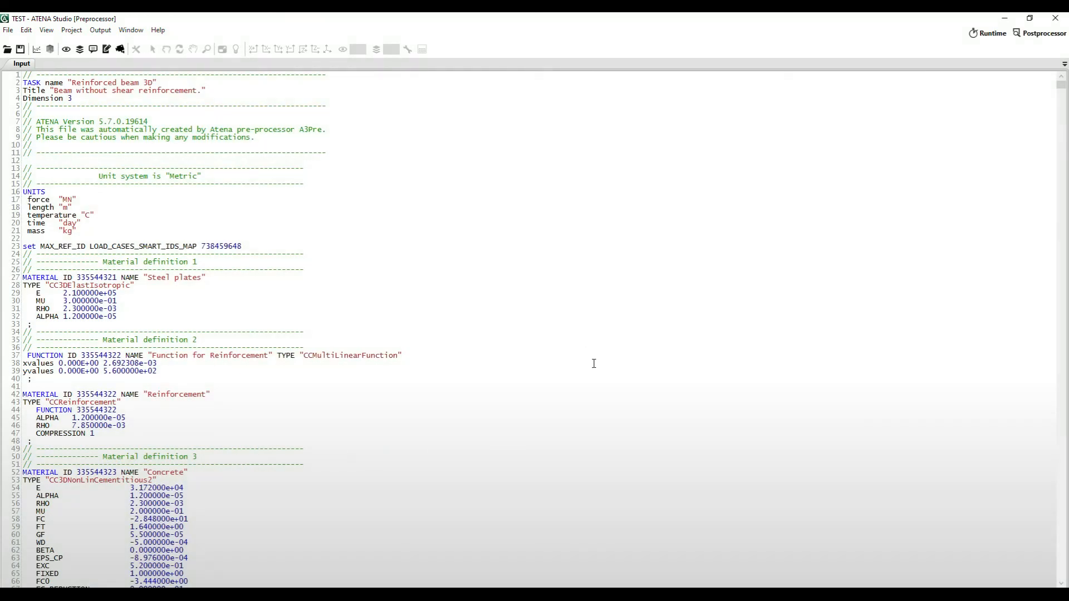
mouse_move(456, 316)
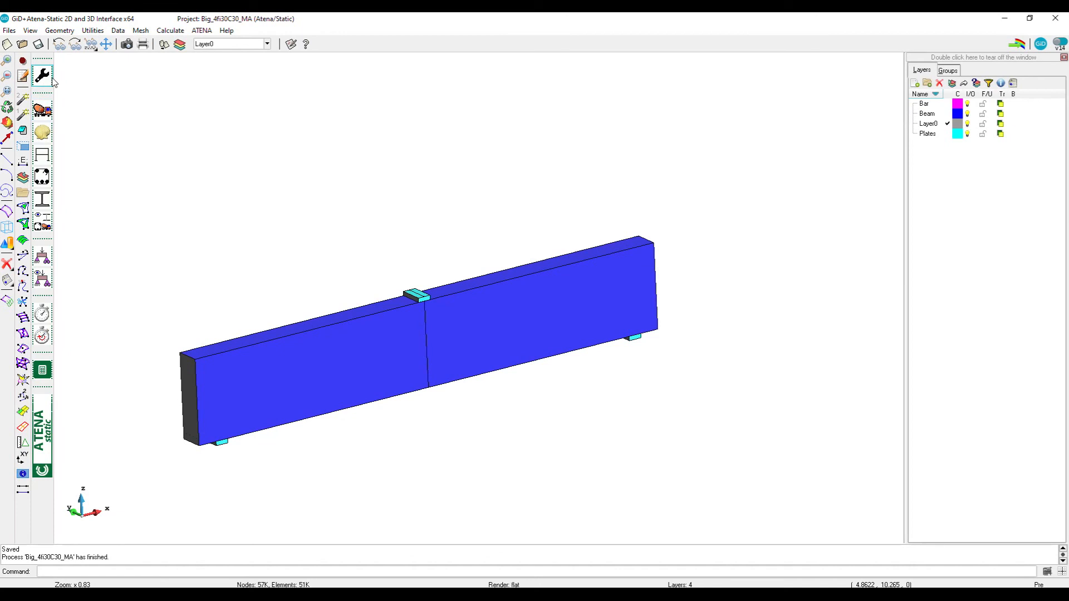
In Problem Data's Global Settings, expand Number of threads and pick a value from the list
left_click(41, 76)
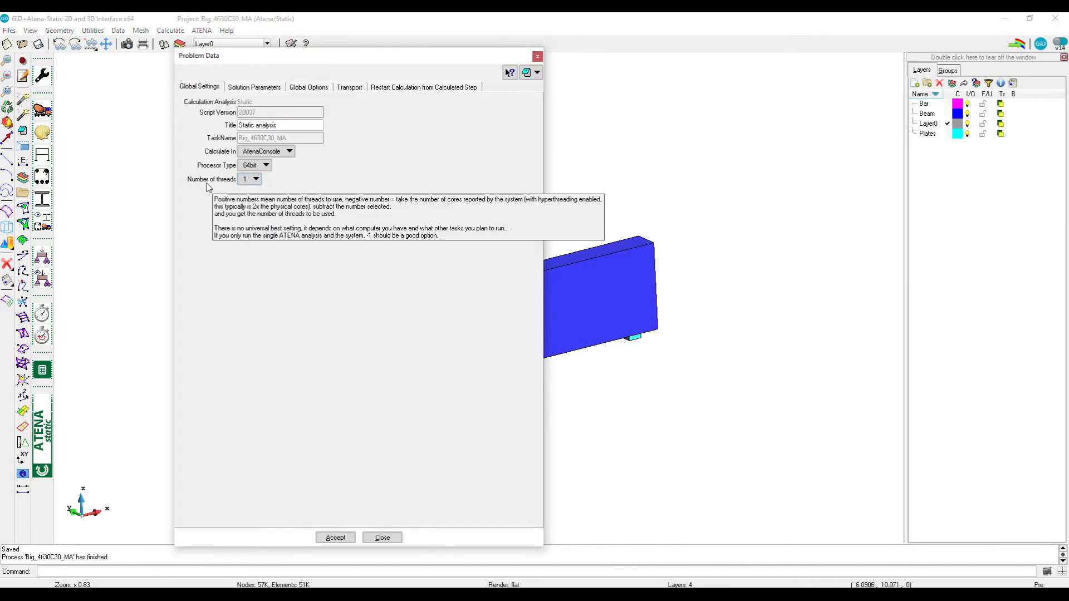
mouse_move(284, 227)
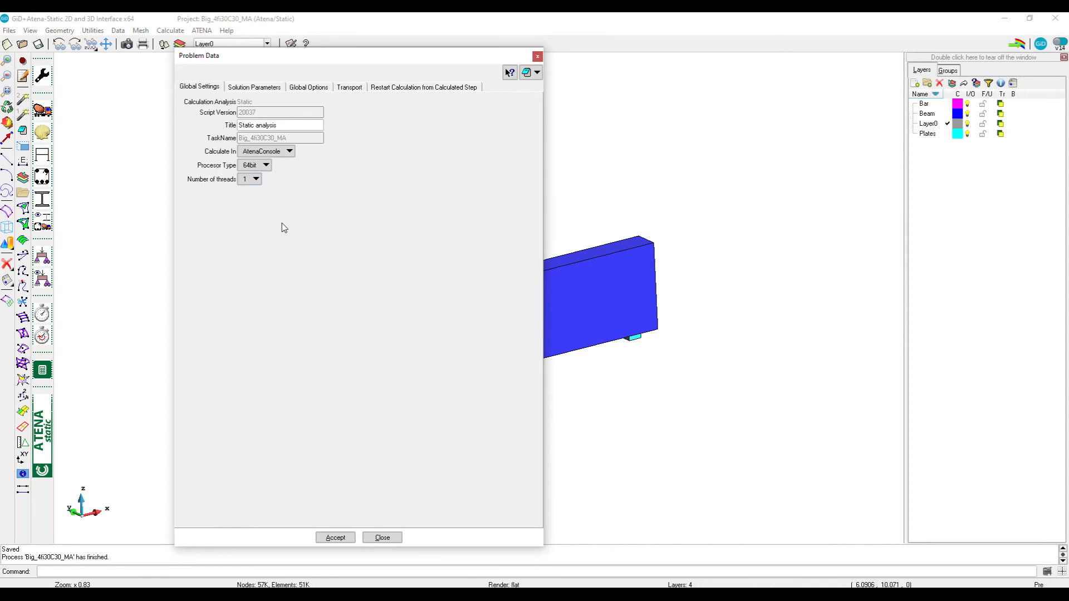
mouse_move(233, 186)
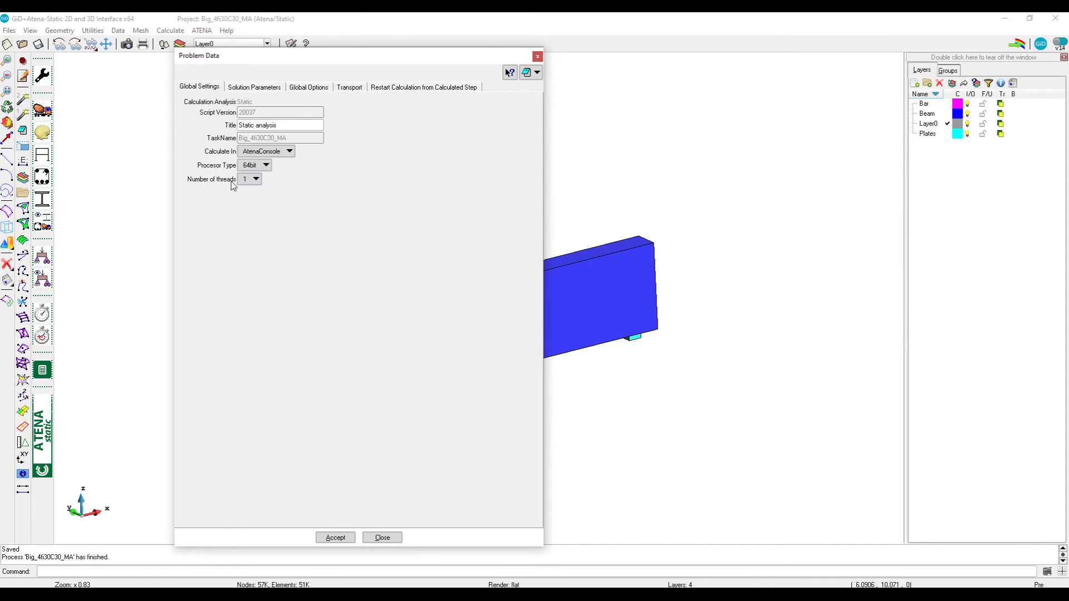
left_click(256, 178)
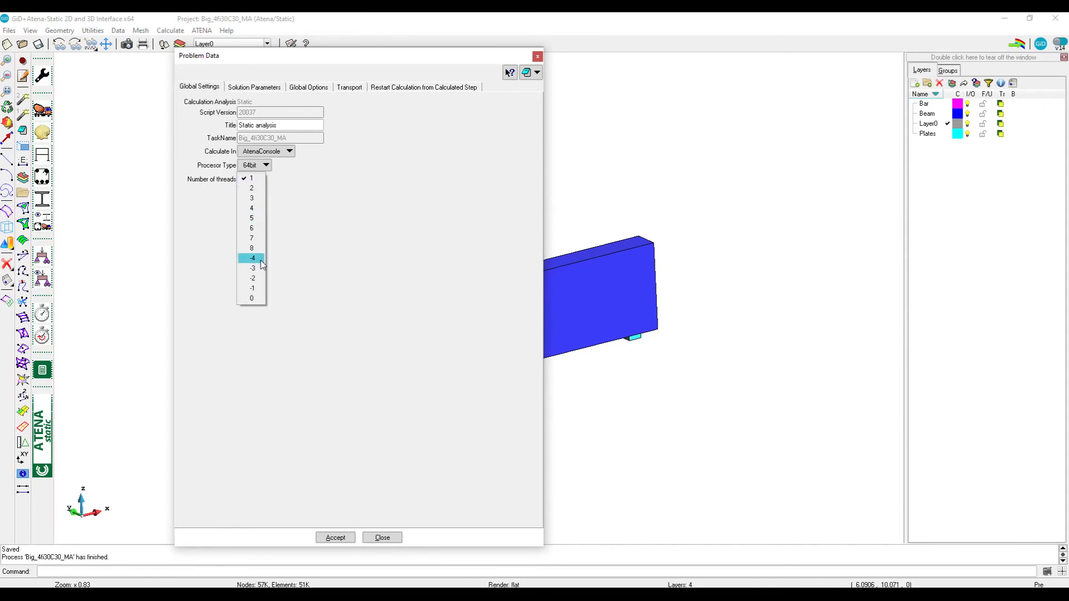
left_click(253, 278)
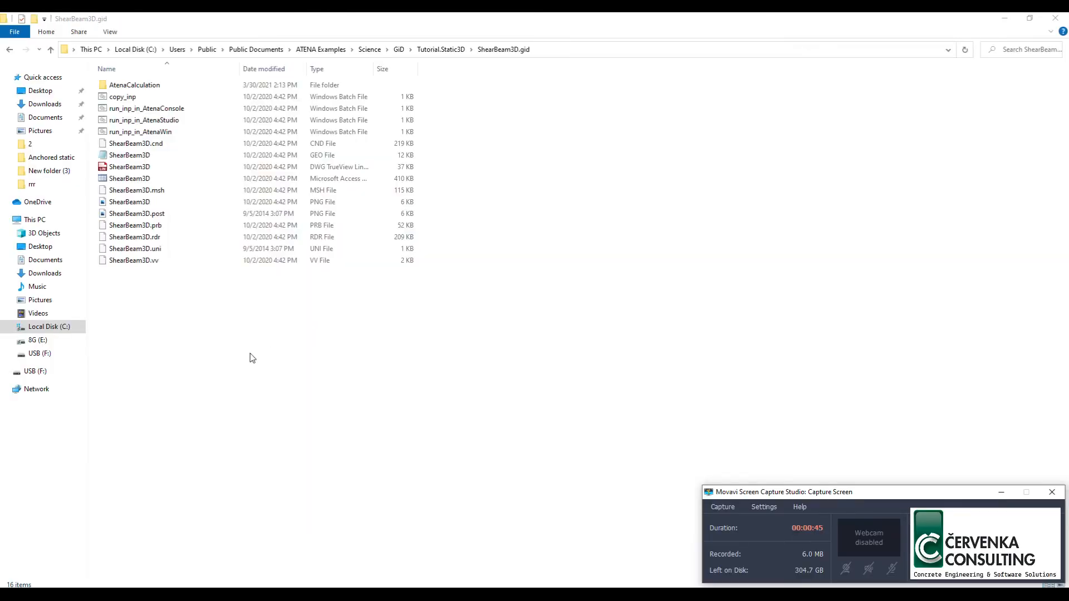
Copy run_inp_in_AtenaStudio.bat into the project folder and bring up its context menu
left_click(143, 121)
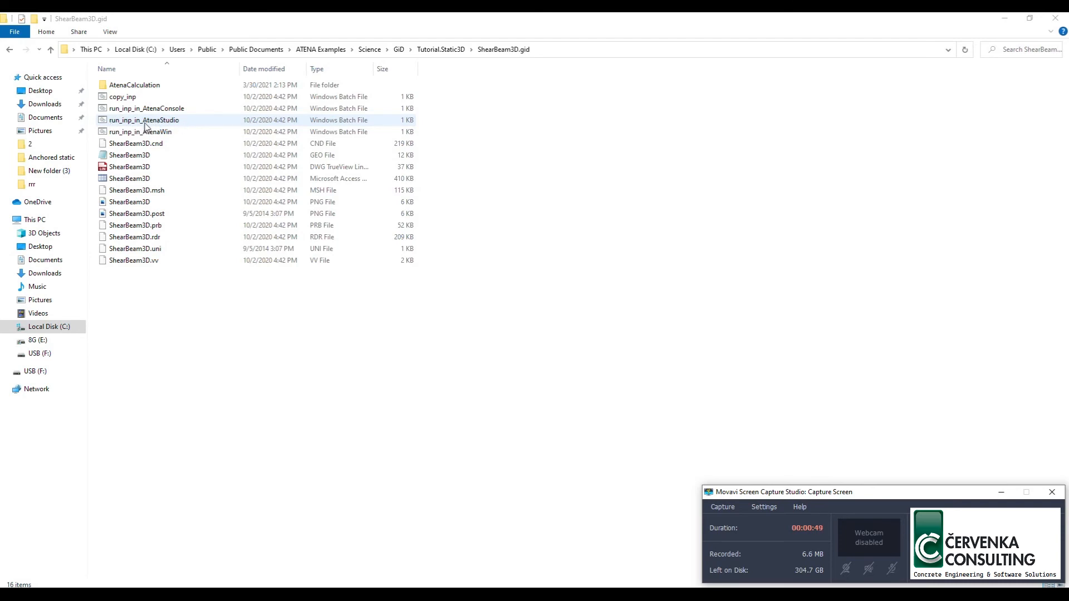
left_click(144, 120)
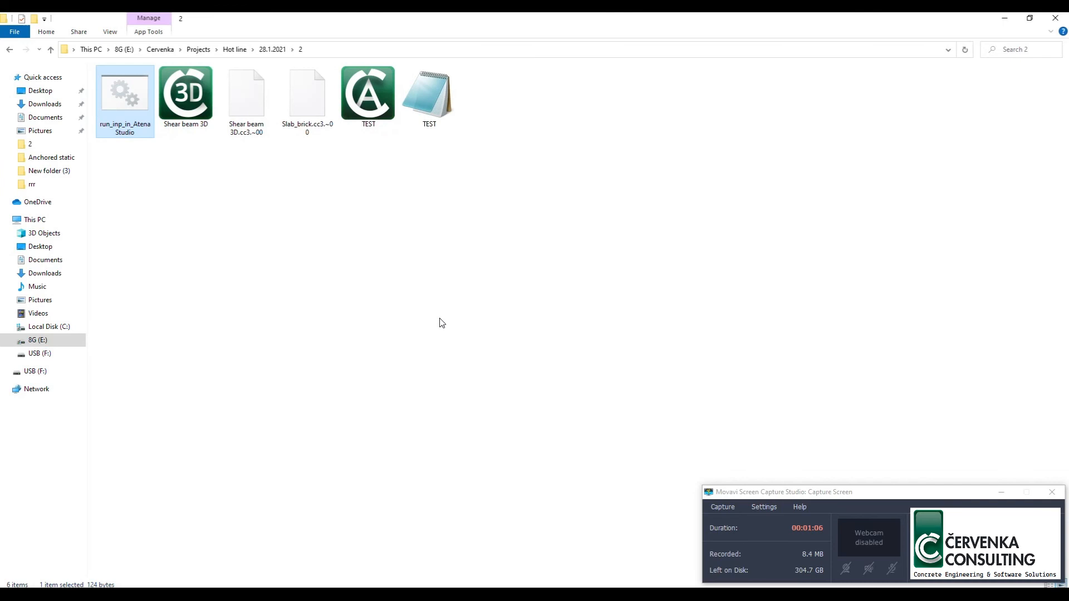
right_click(124, 96)
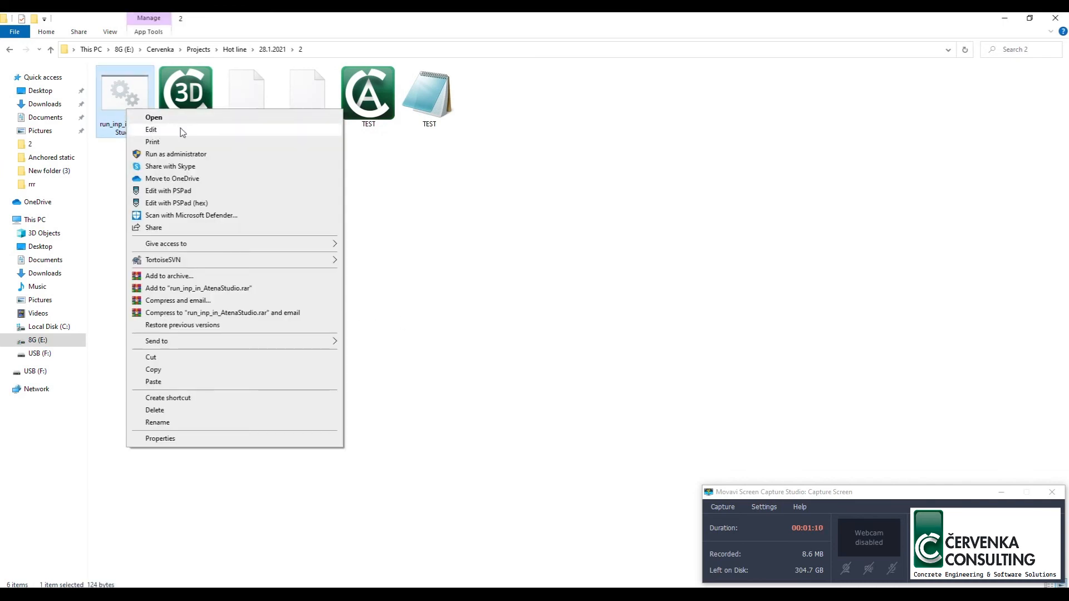
Begin editing the batch file, checking the TEST input file name in the folder
left_click(151, 129)
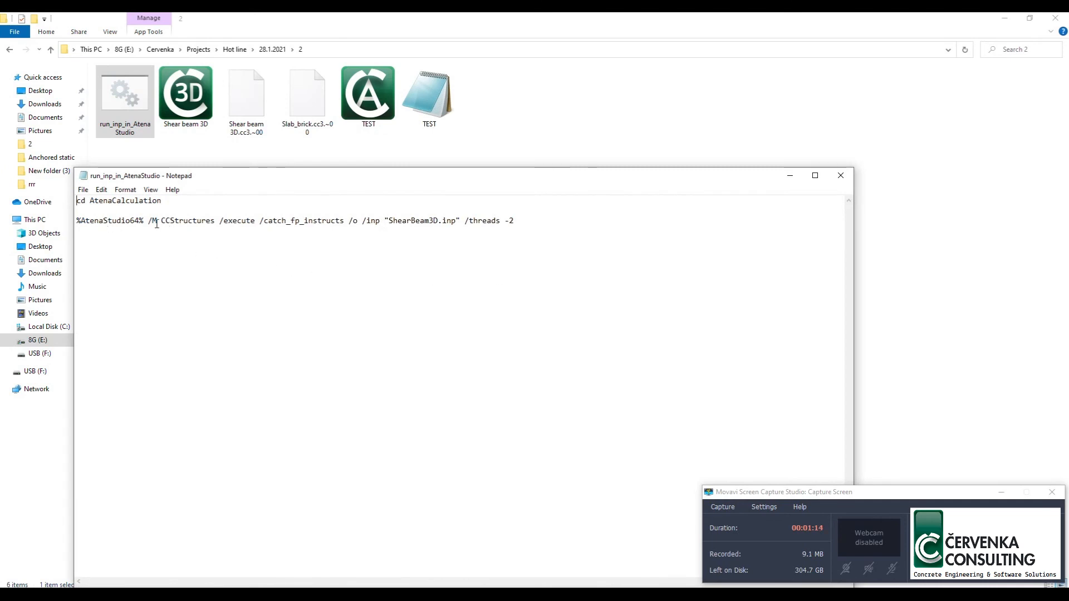
double_click(166, 220)
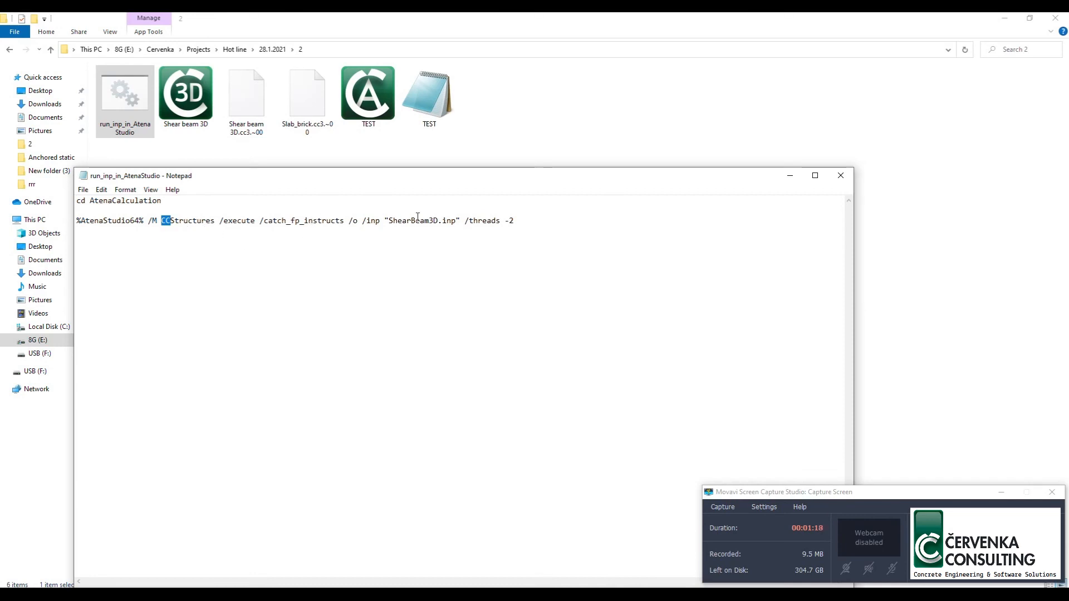
left_click(429, 92)
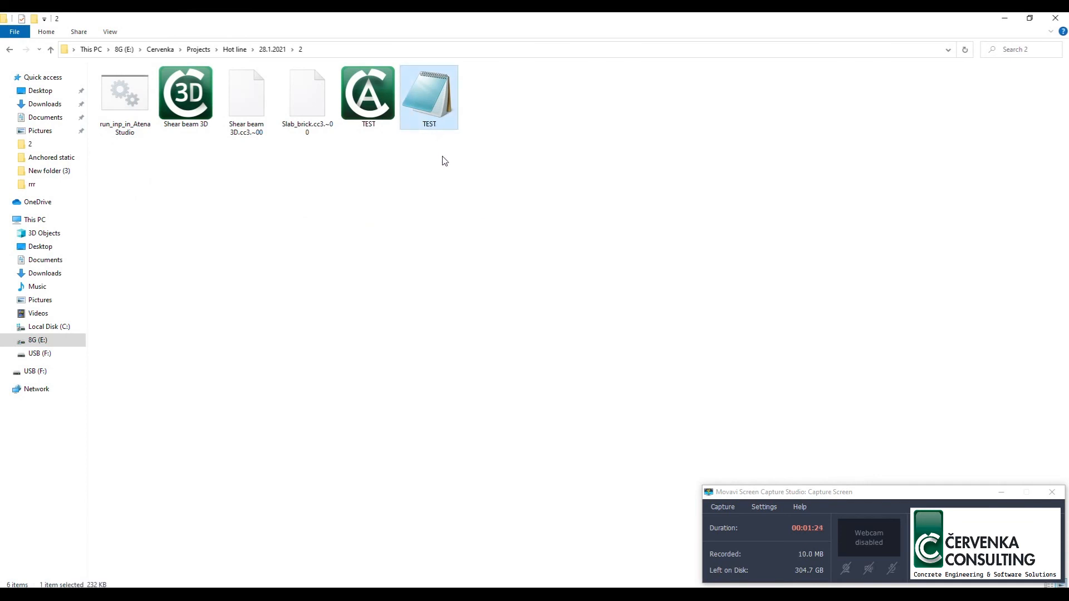
left_click(429, 123)
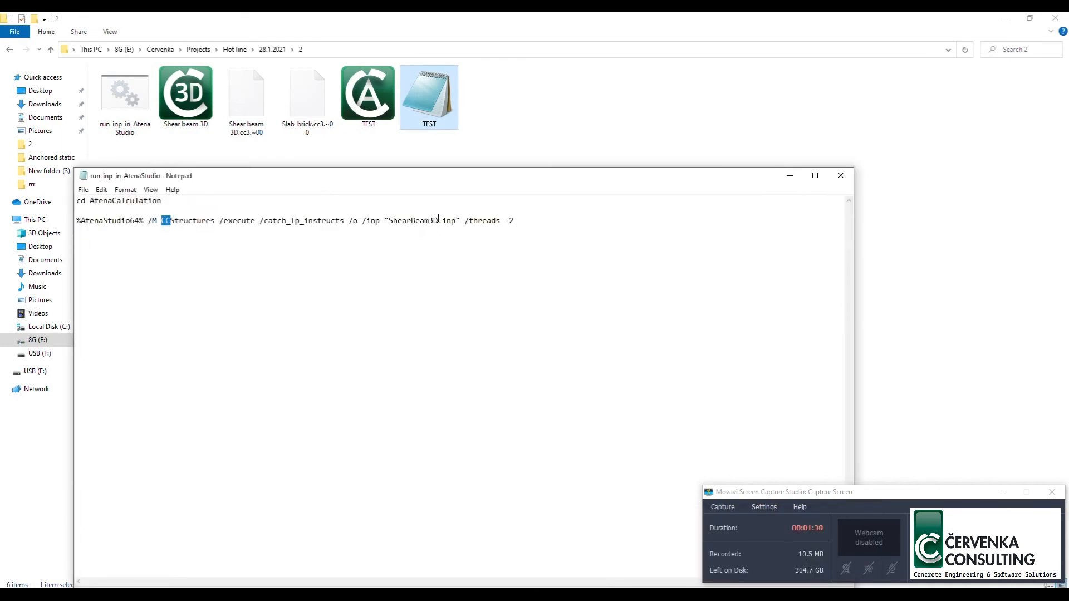
Replace ShearBeam3D.inp with TEST.inp, keeping /threads -2, and save the batch file
double_click(412, 221)
type("TEST")
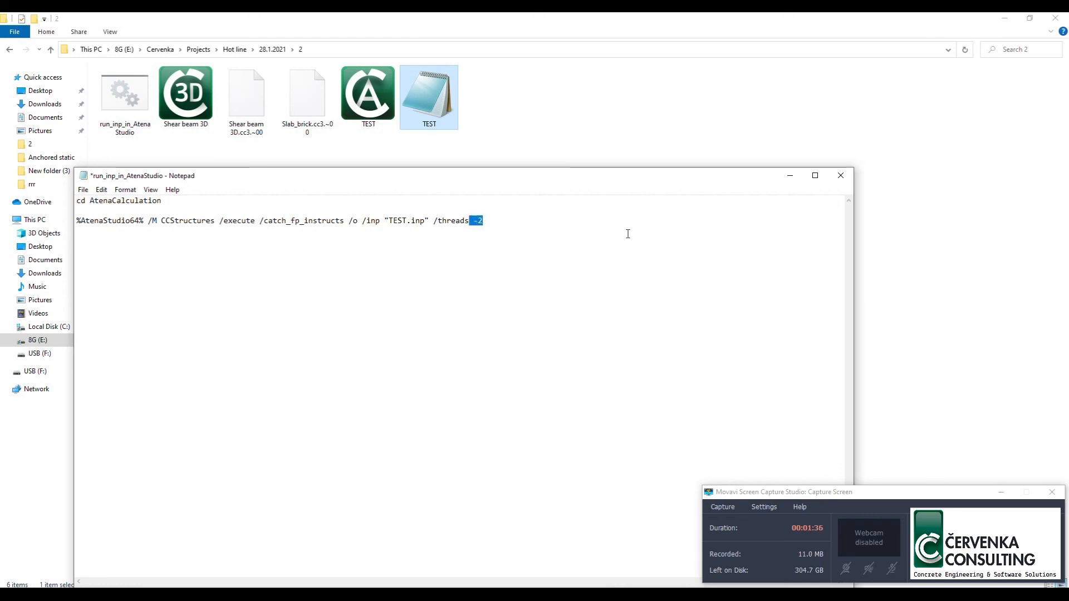
left_click(840, 175)
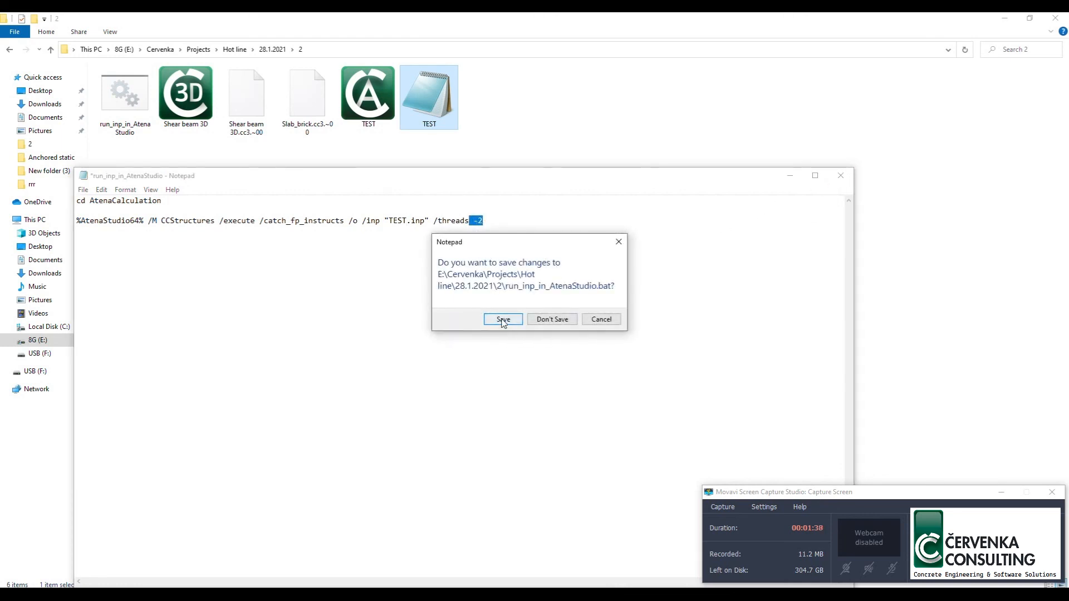
left_click(502, 320)
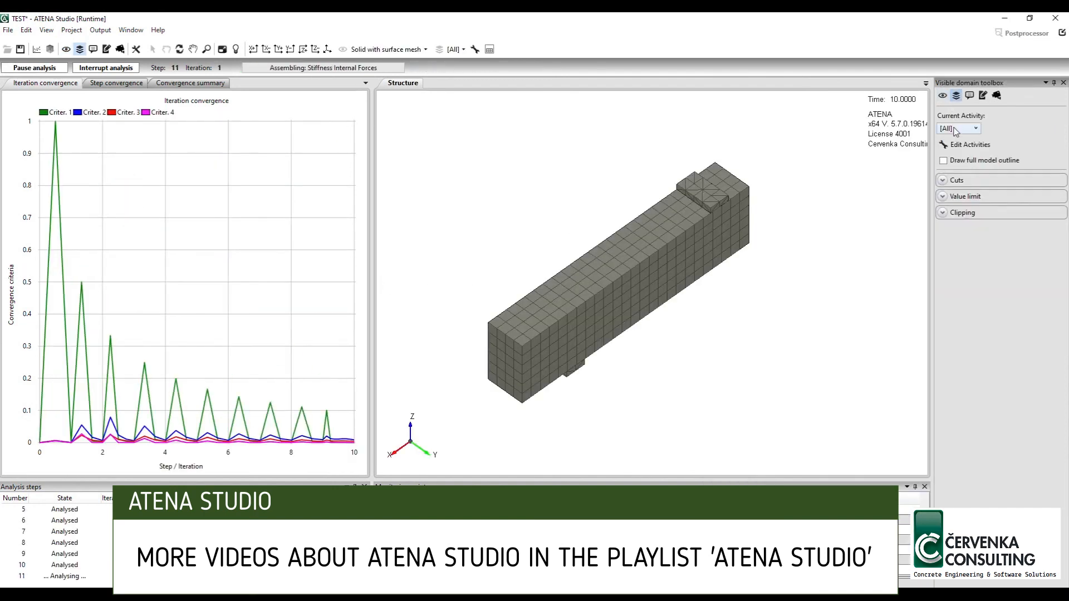
Show the Activity Manager listing the TEST model's element groups
left_click(969, 144)
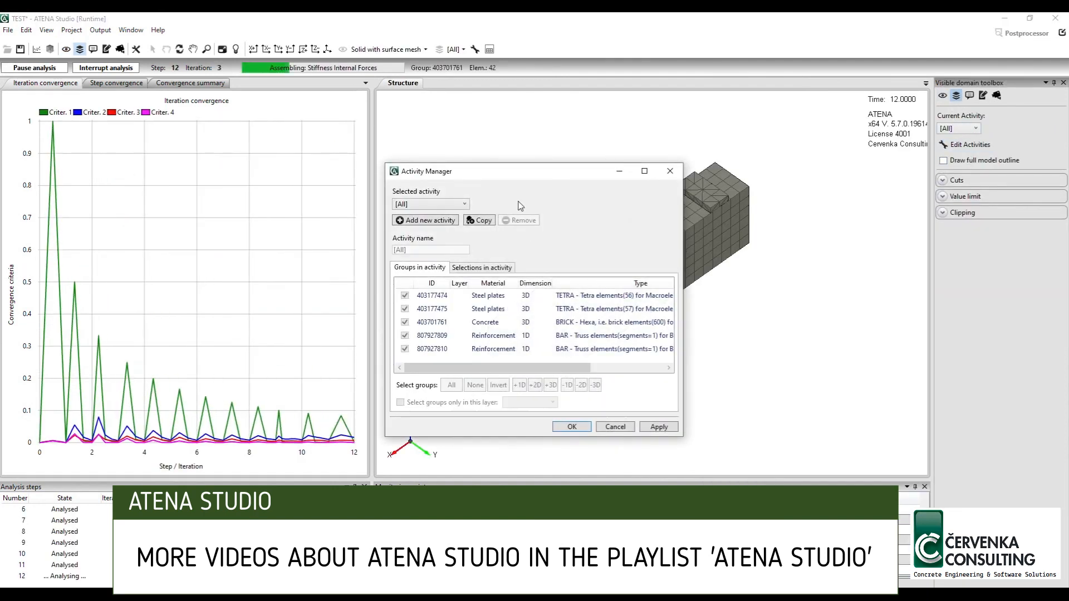